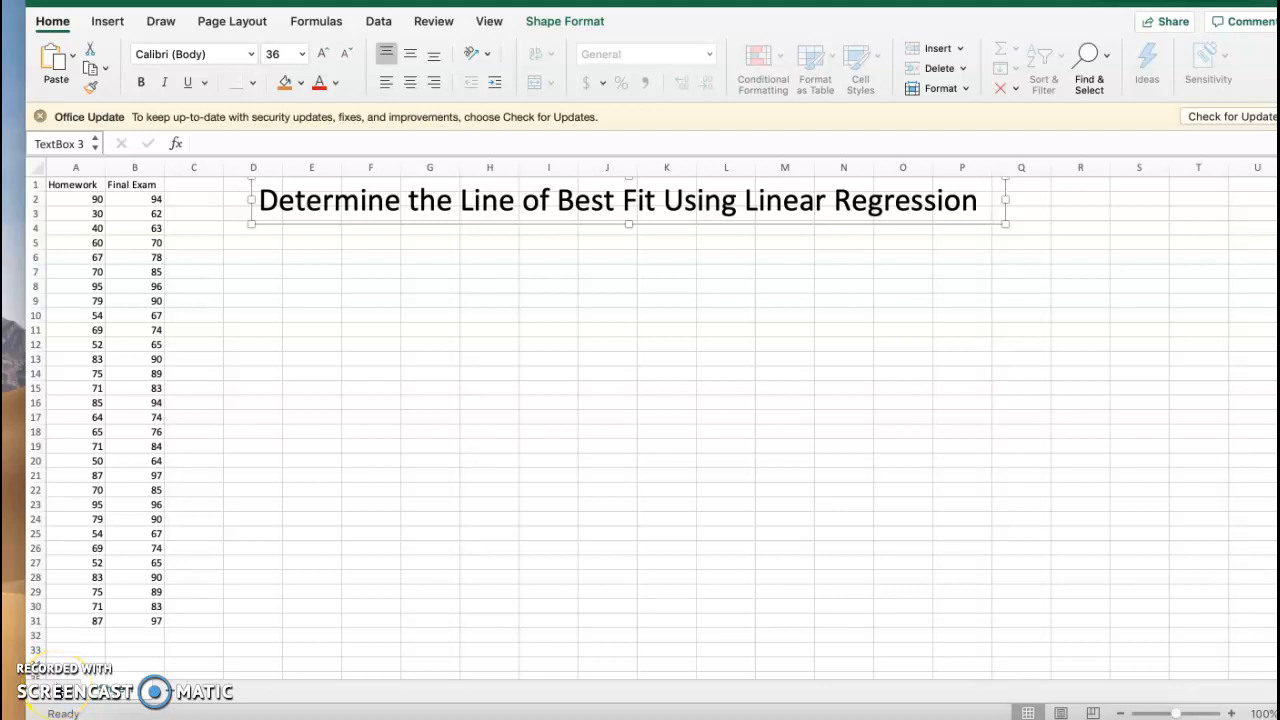
- Select A1:B31, covering both the Homework and Final Exam columns with headers
left_click(980, 200)
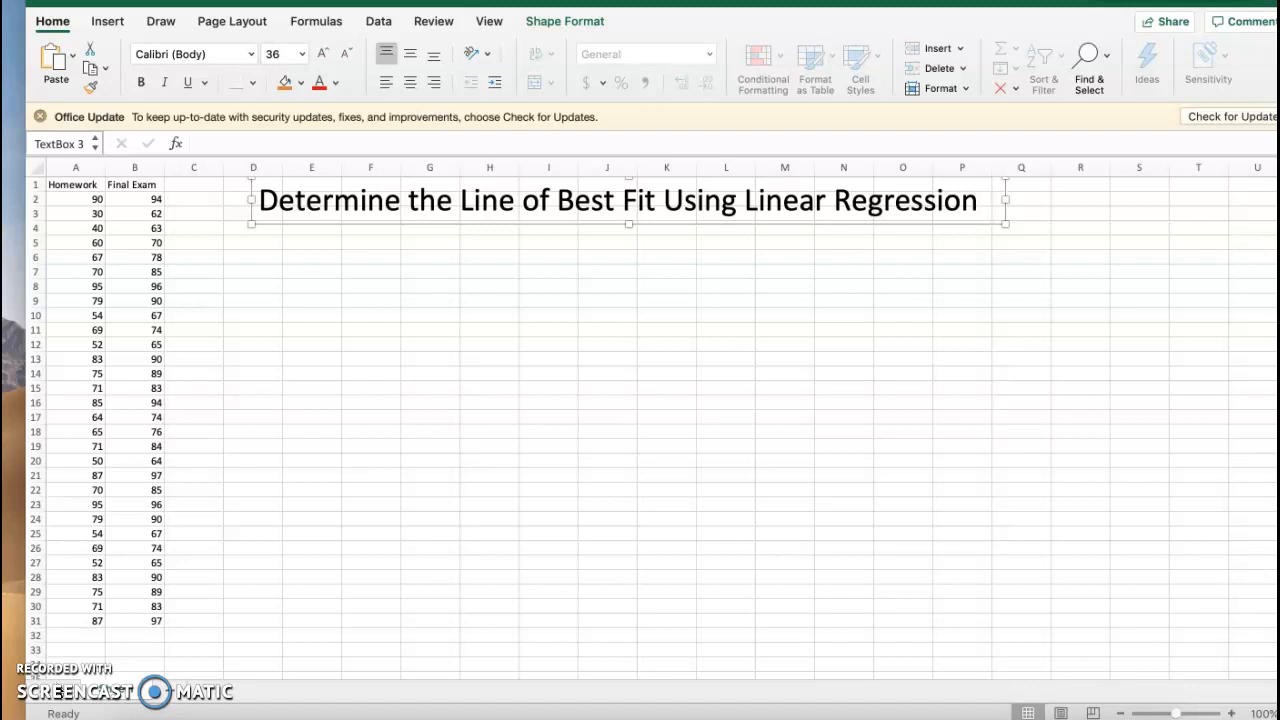
left_click(985, 200)
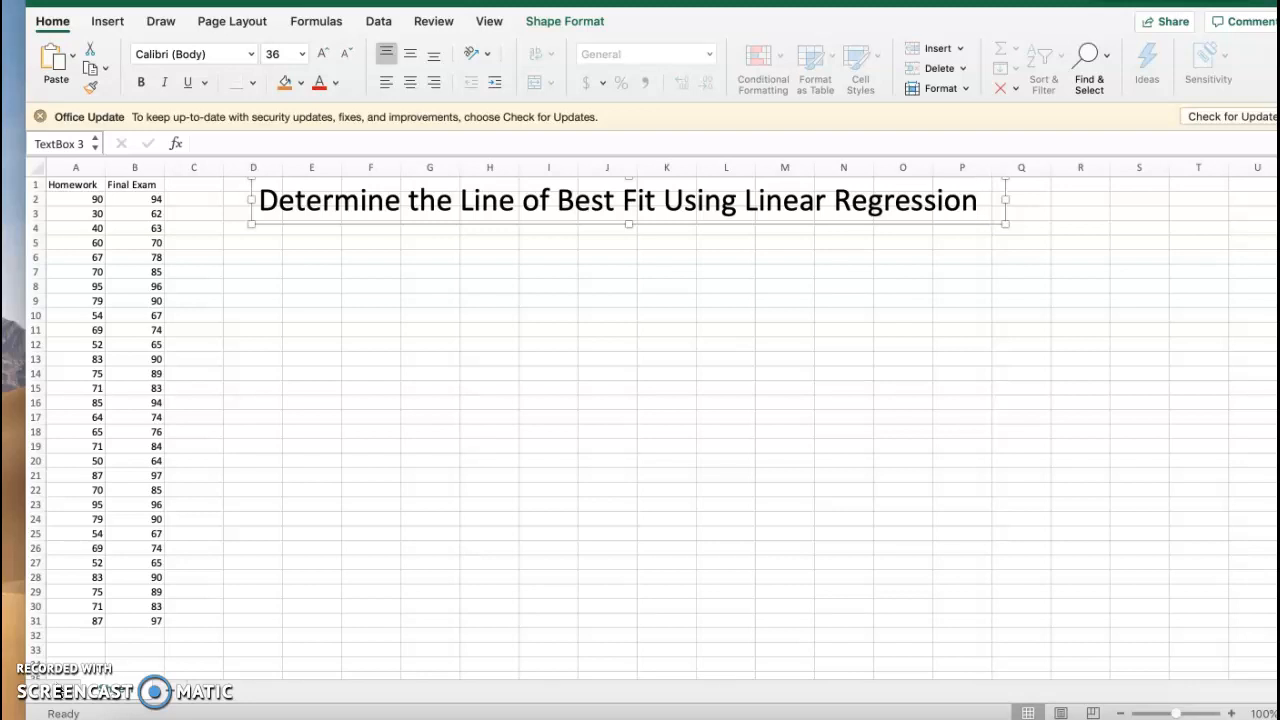
left_click(978, 200)
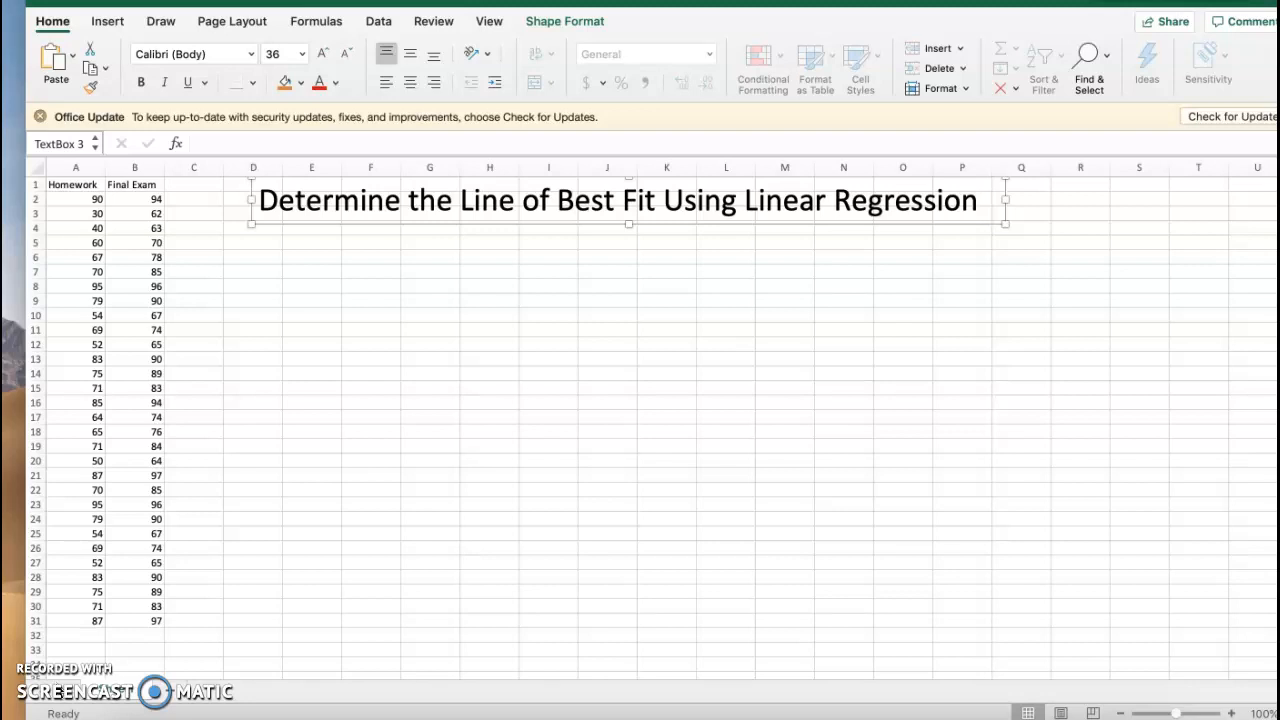
left_click(979, 200)
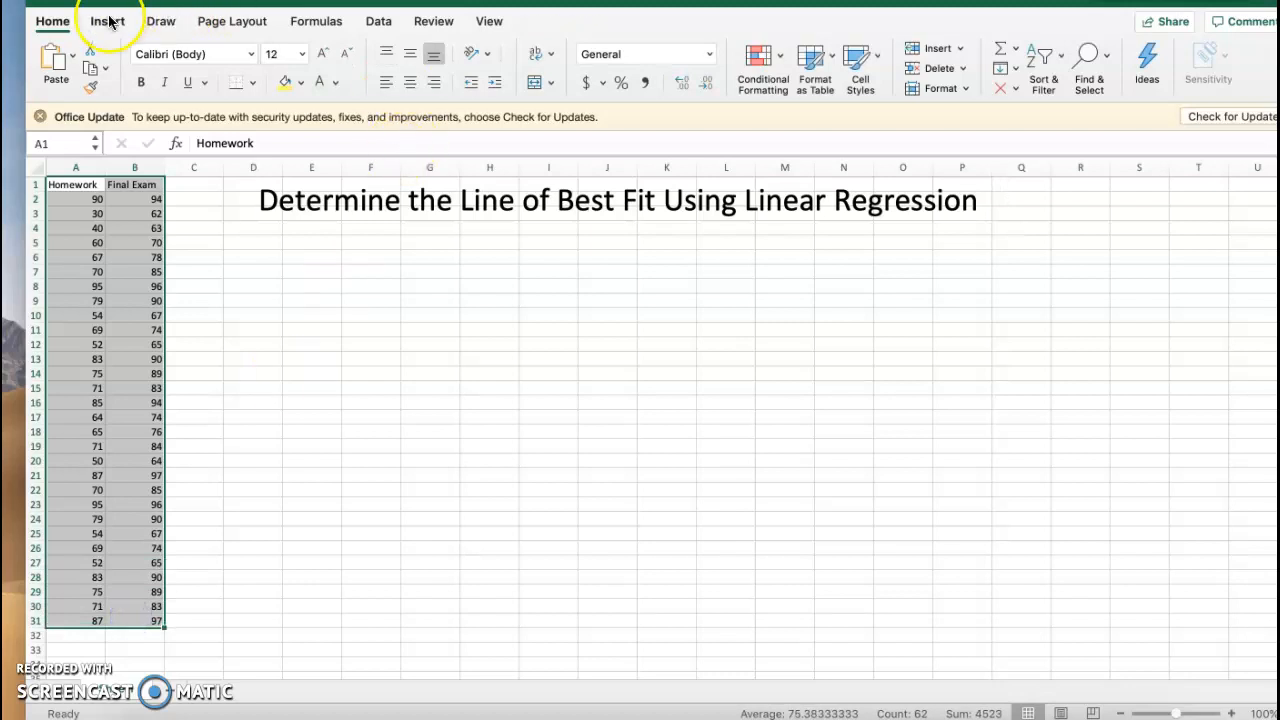
- Insert a scatter chart of the scores, move it under the title, and enlarge it
left_click(106, 21)
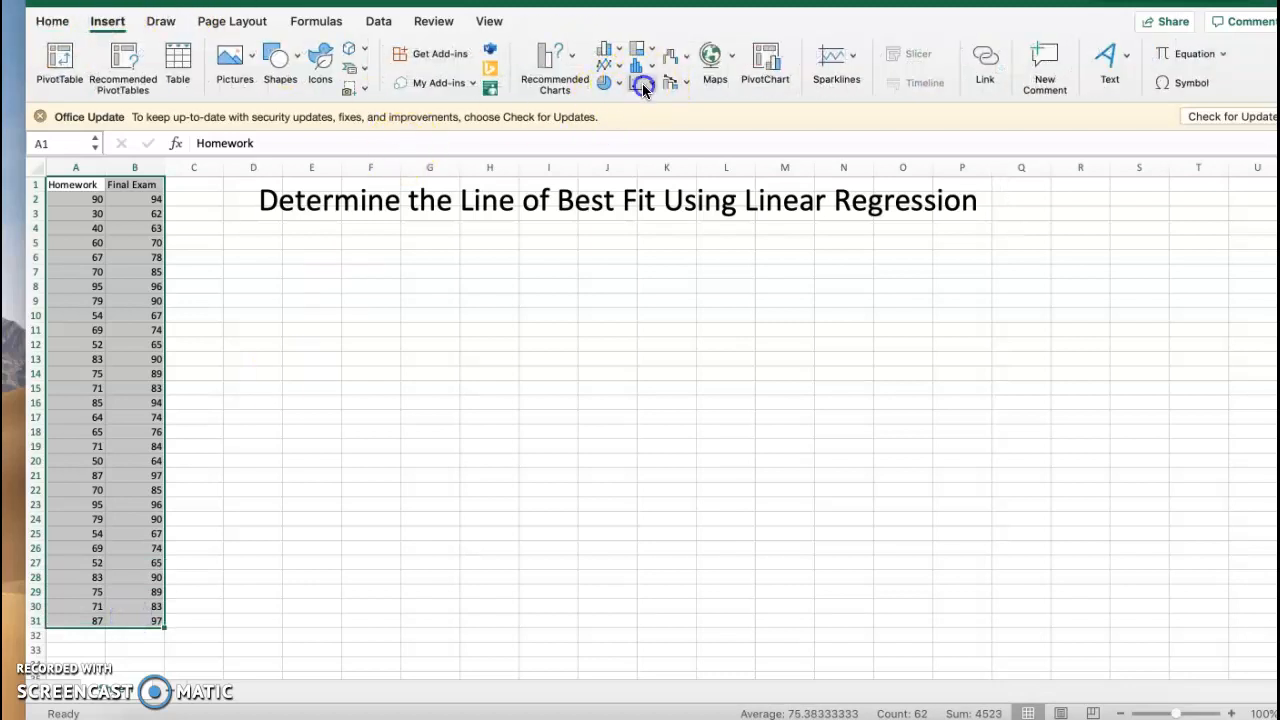
left_click(642, 88)
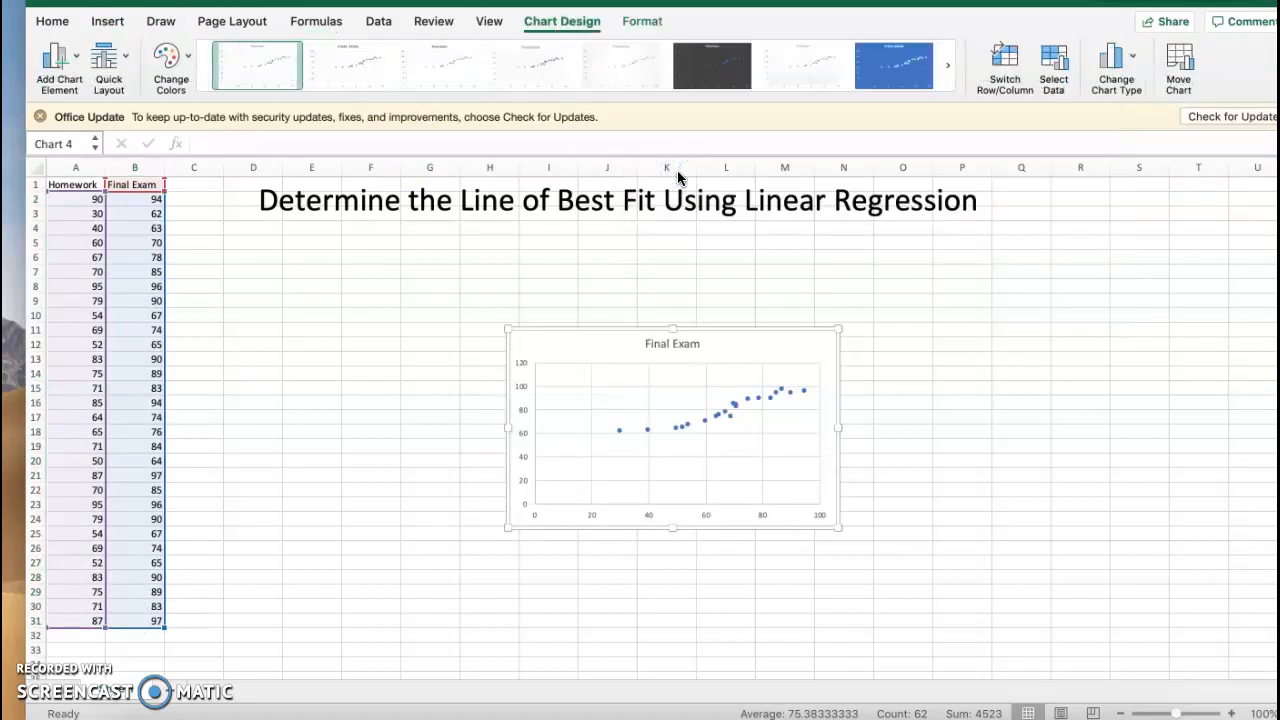
mouse_move(547, 208)
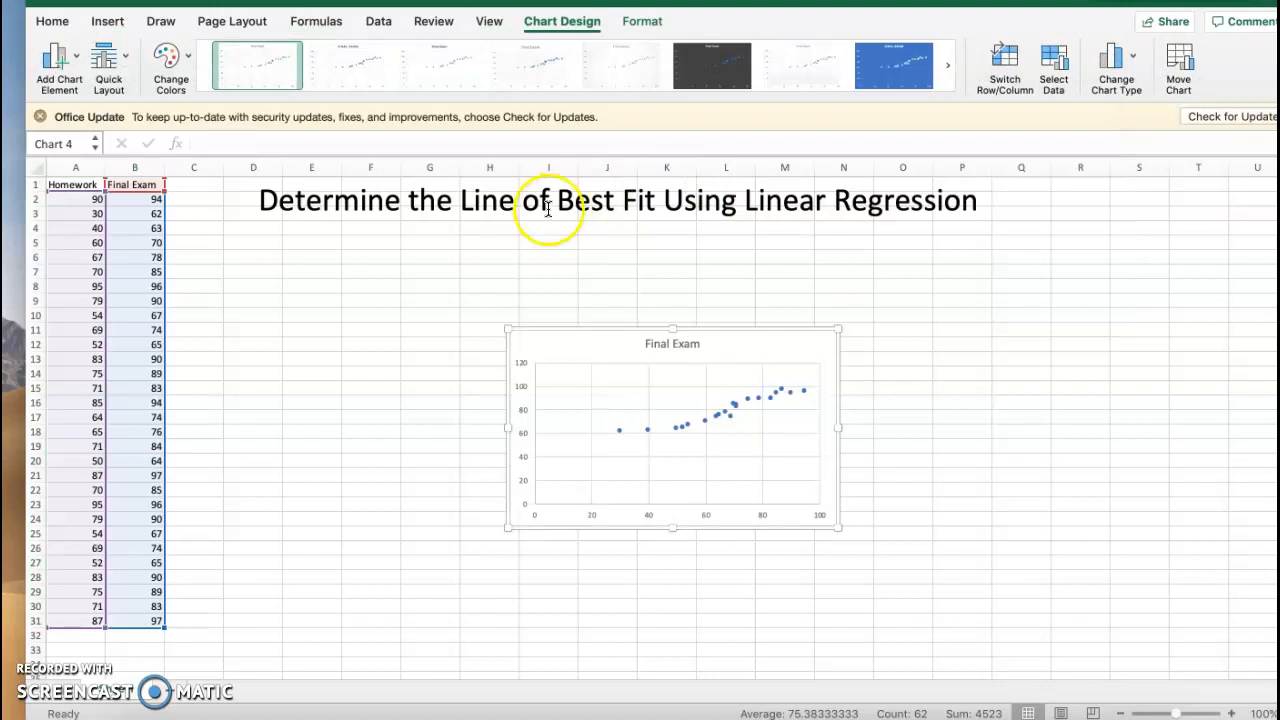
left_click_drag(672, 430, 565, 345)
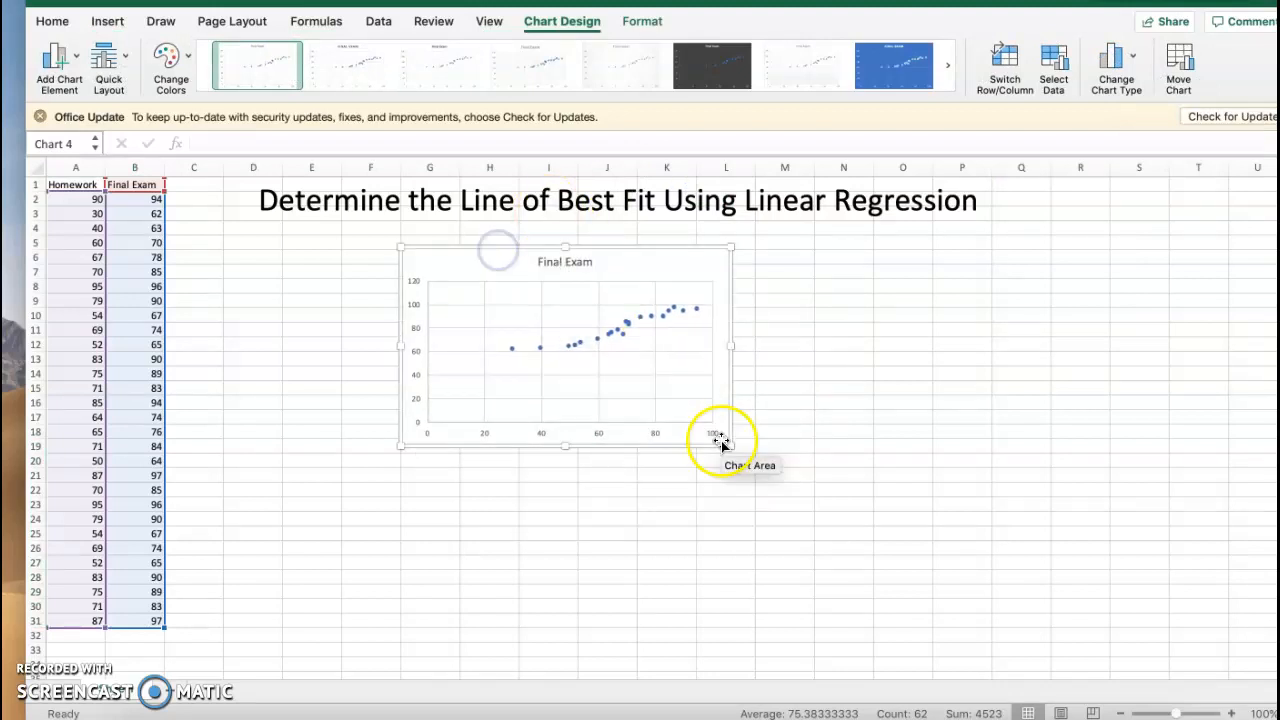
left_click_drag(730, 445, 900, 588)
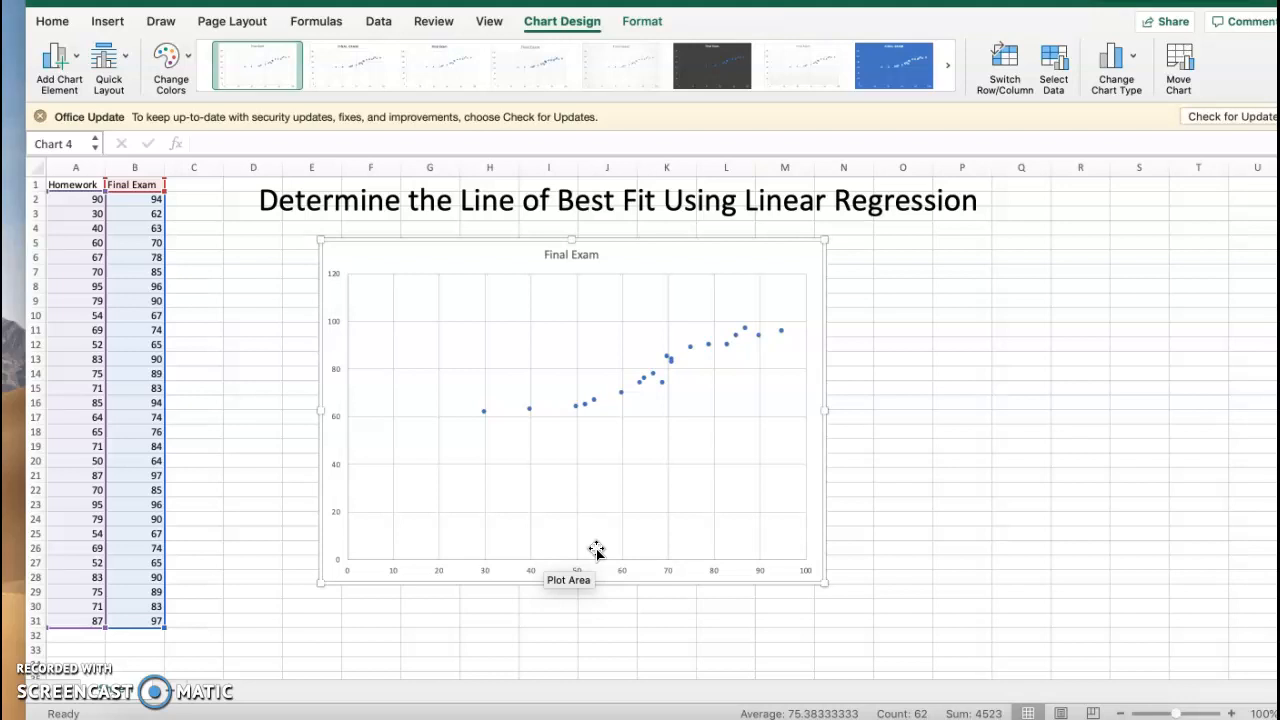
mouse_move(650, 425)
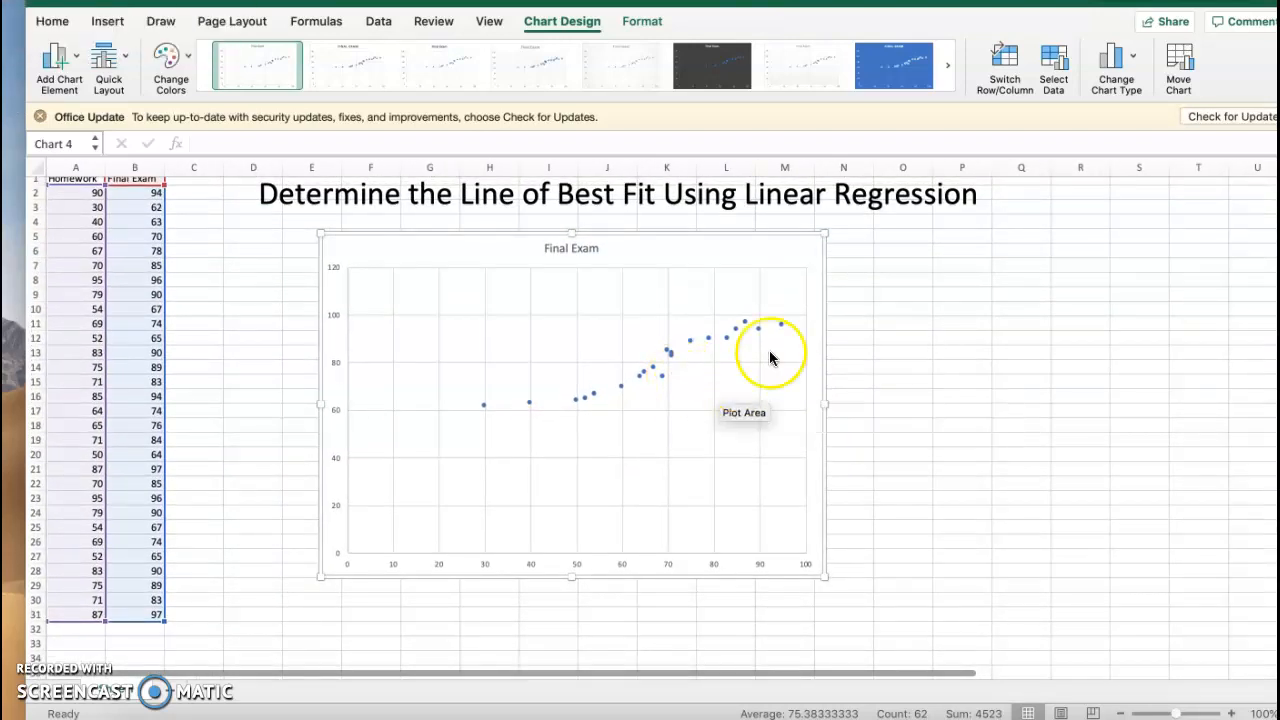
mouse_move(660, 390)
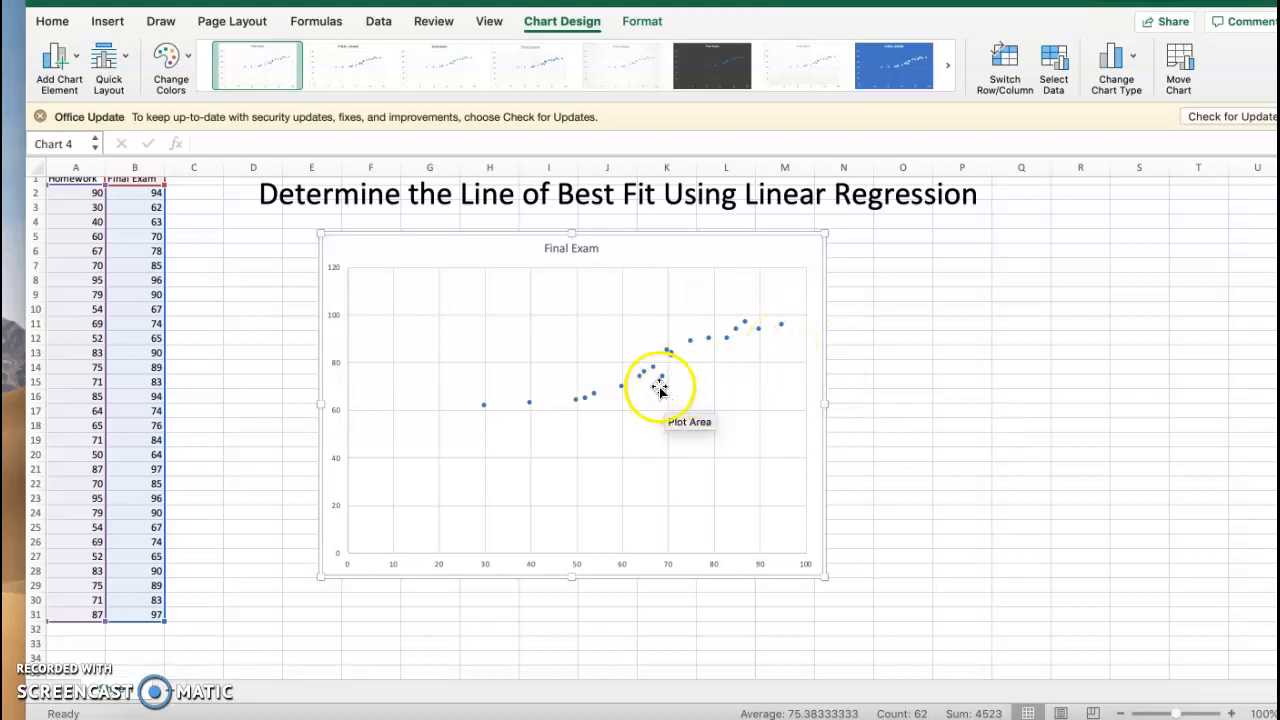
- Add a linear trendline to the score series from the data points' context menu
left_click(655, 372)
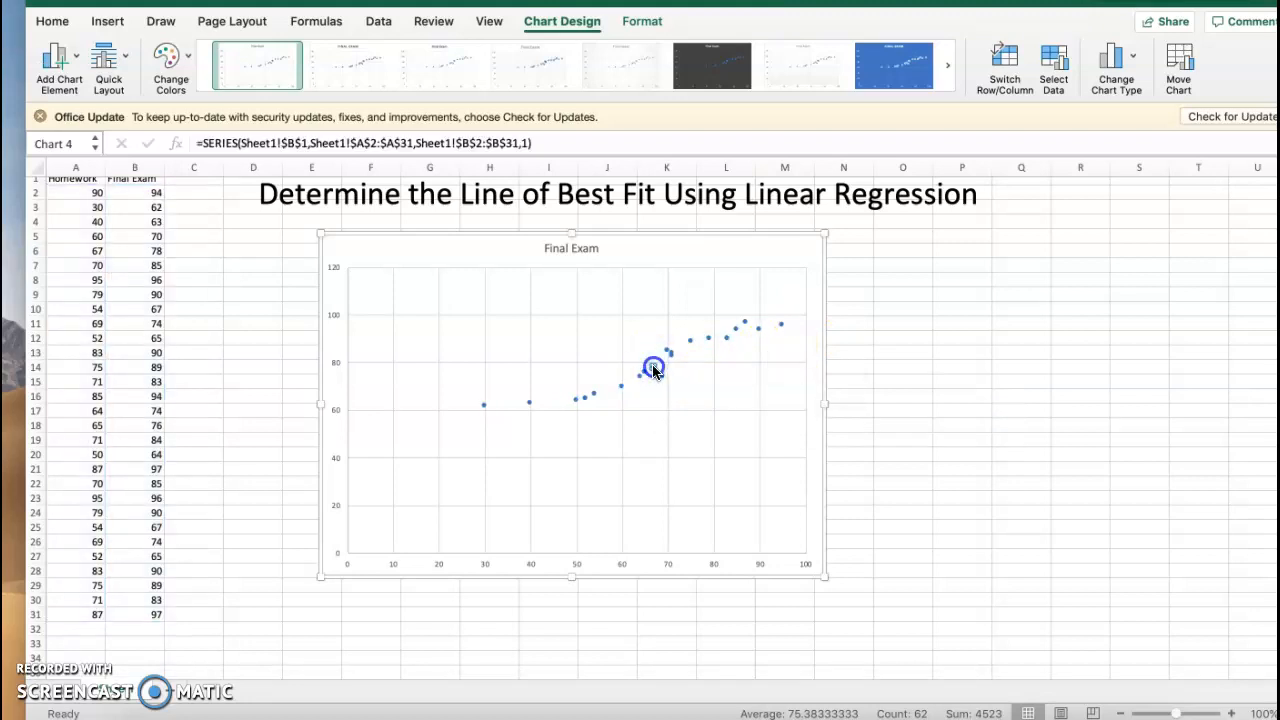
double_click(652, 367)
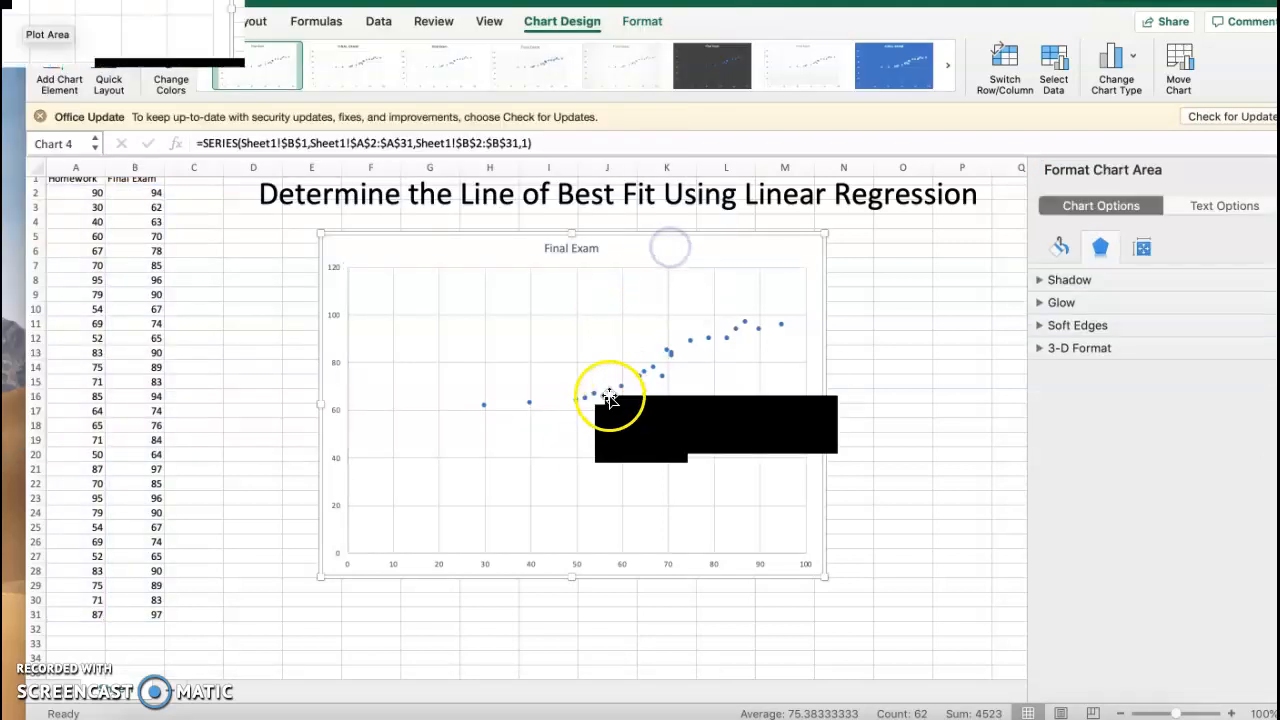
left_click(680, 353)
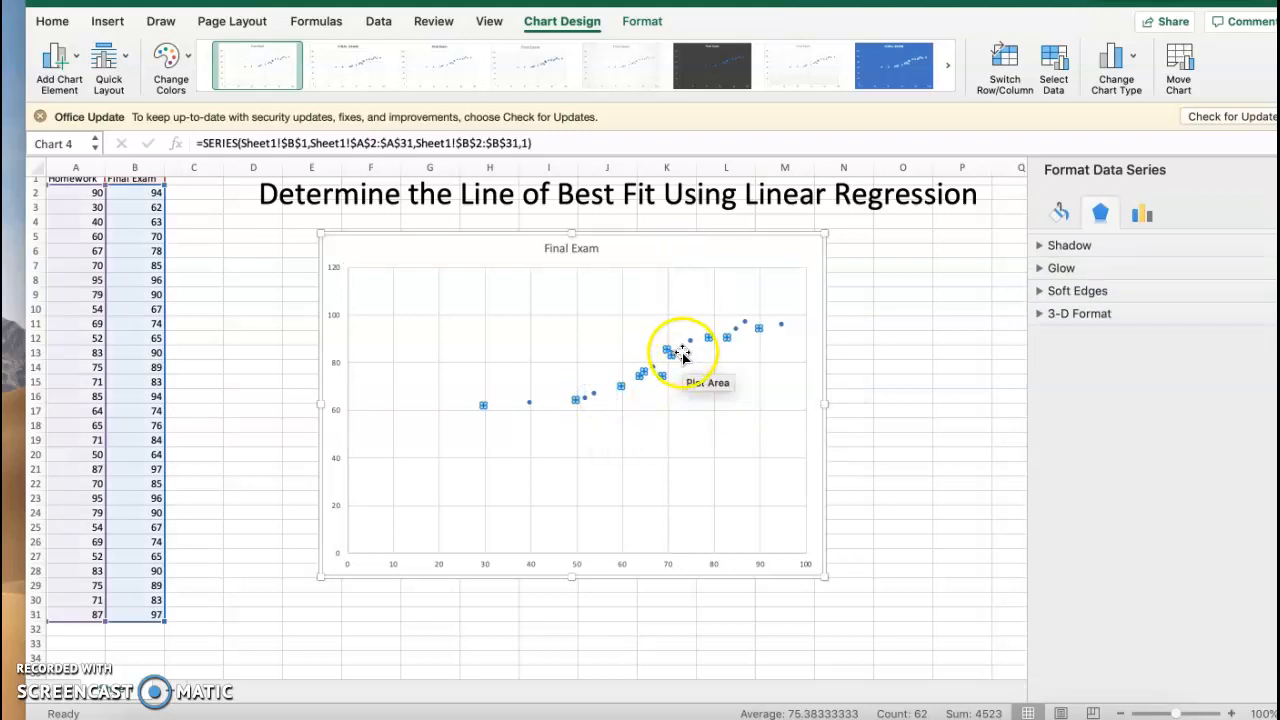
right_click(680, 355)
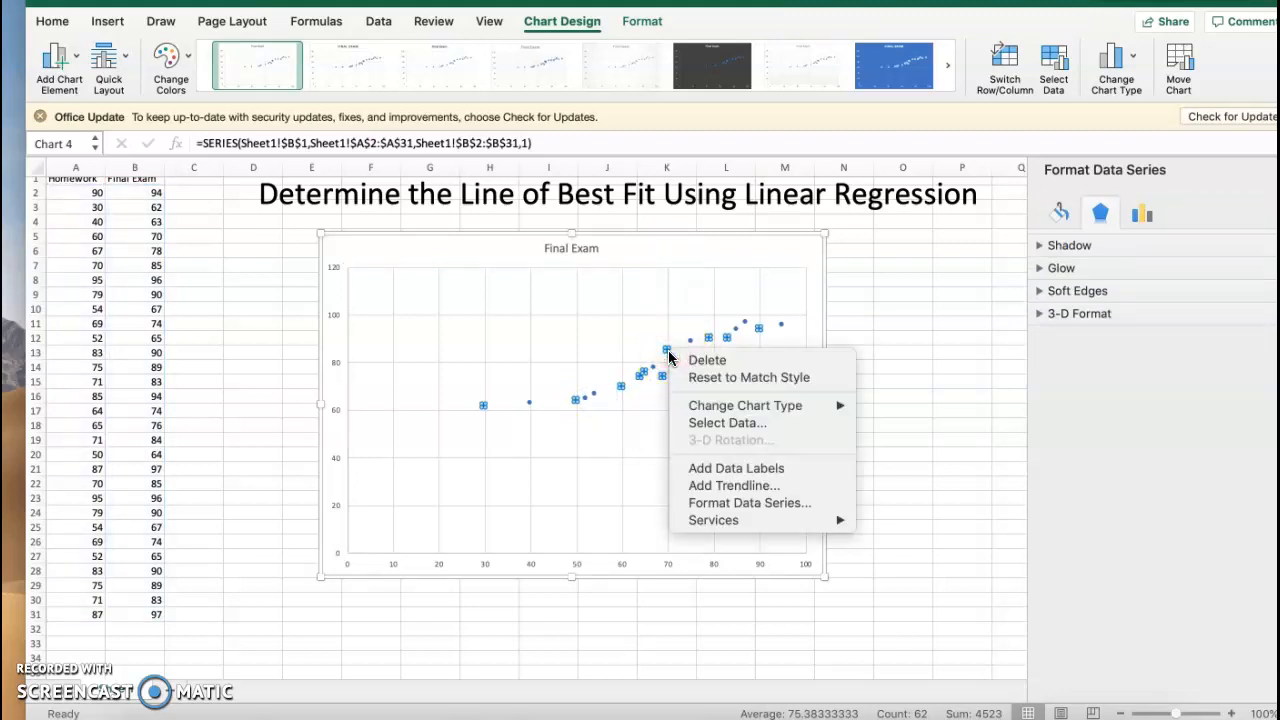
mouse_move(733, 485)
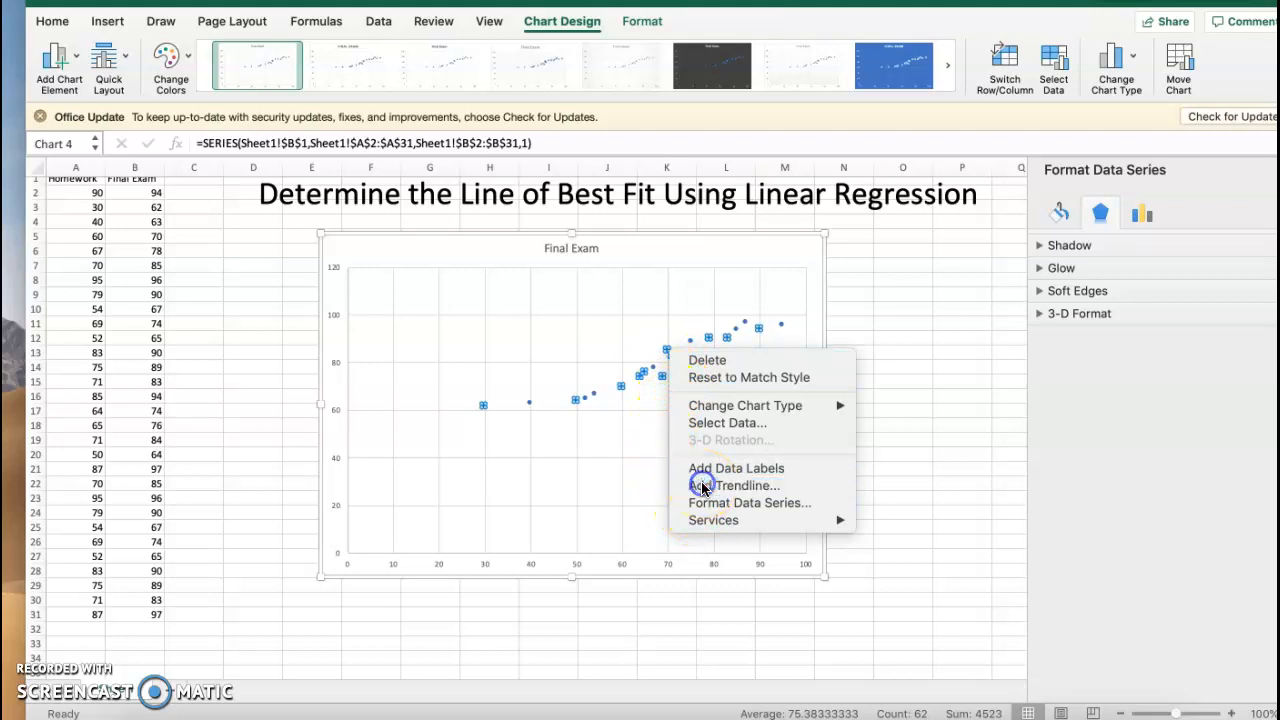
left_click(743, 485)
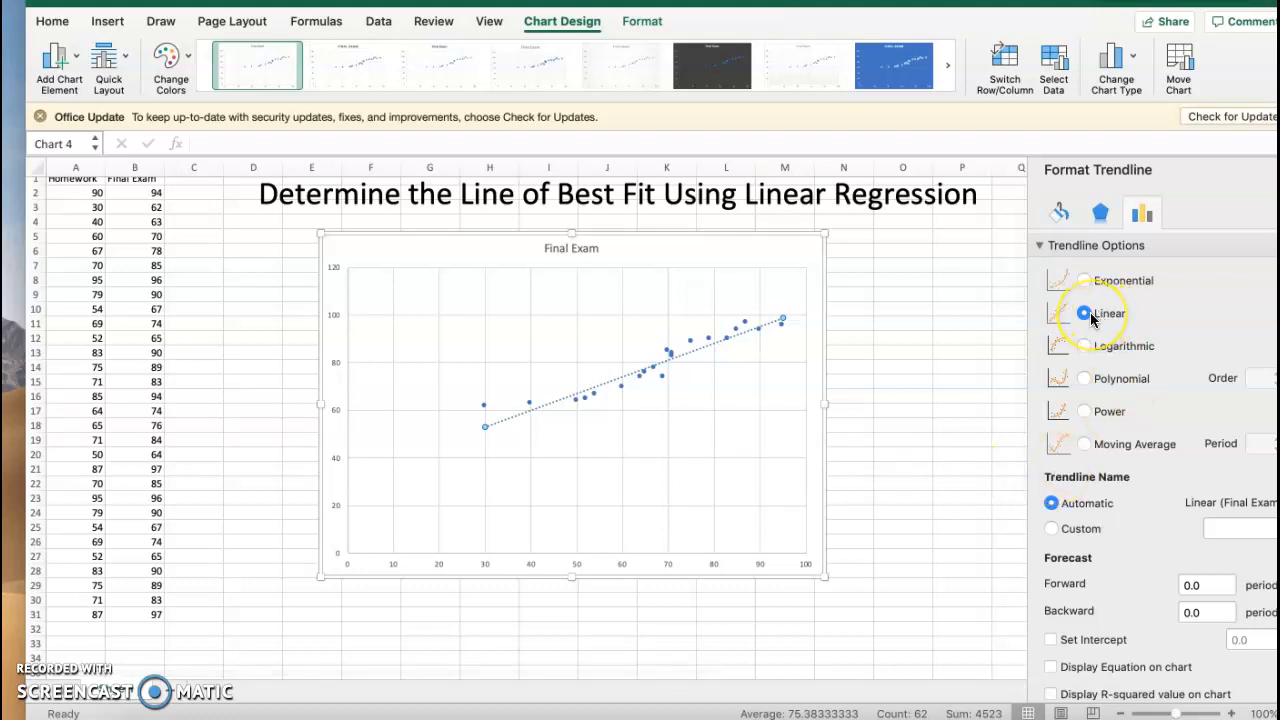
mouse_move(1130, 430)
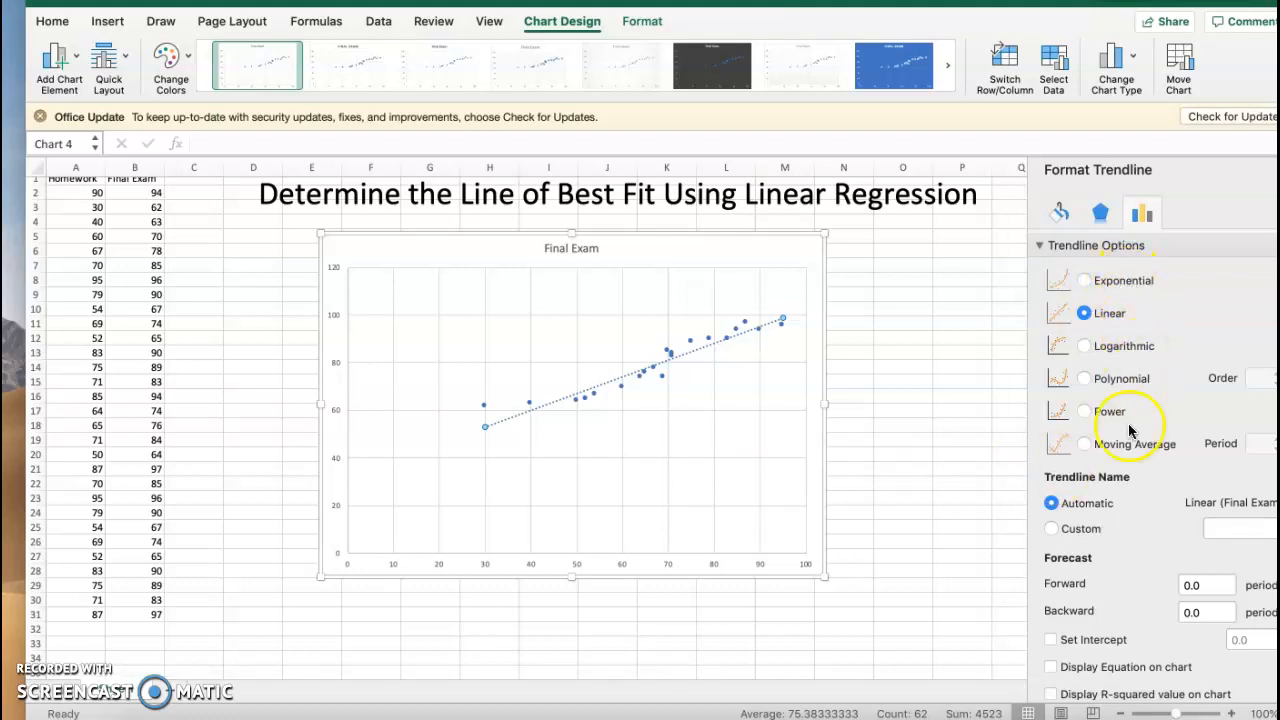
mouse_move(1100, 470)
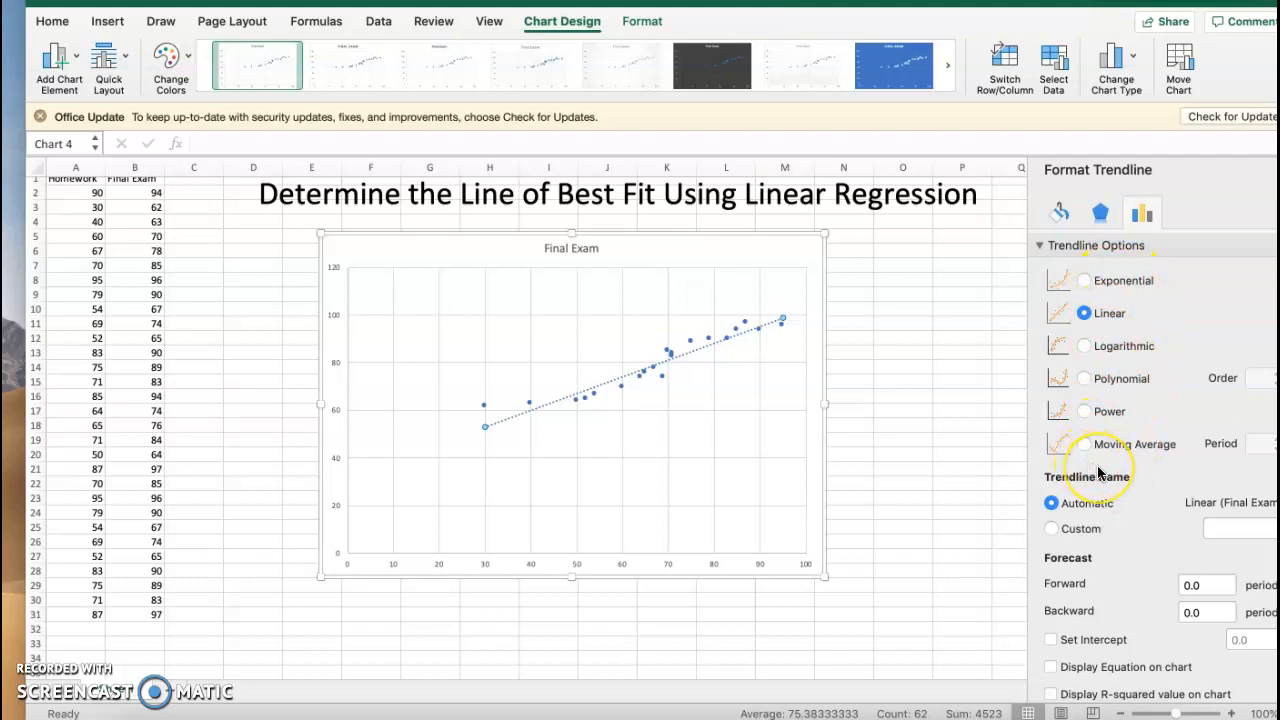
mouse_move(1140, 527)
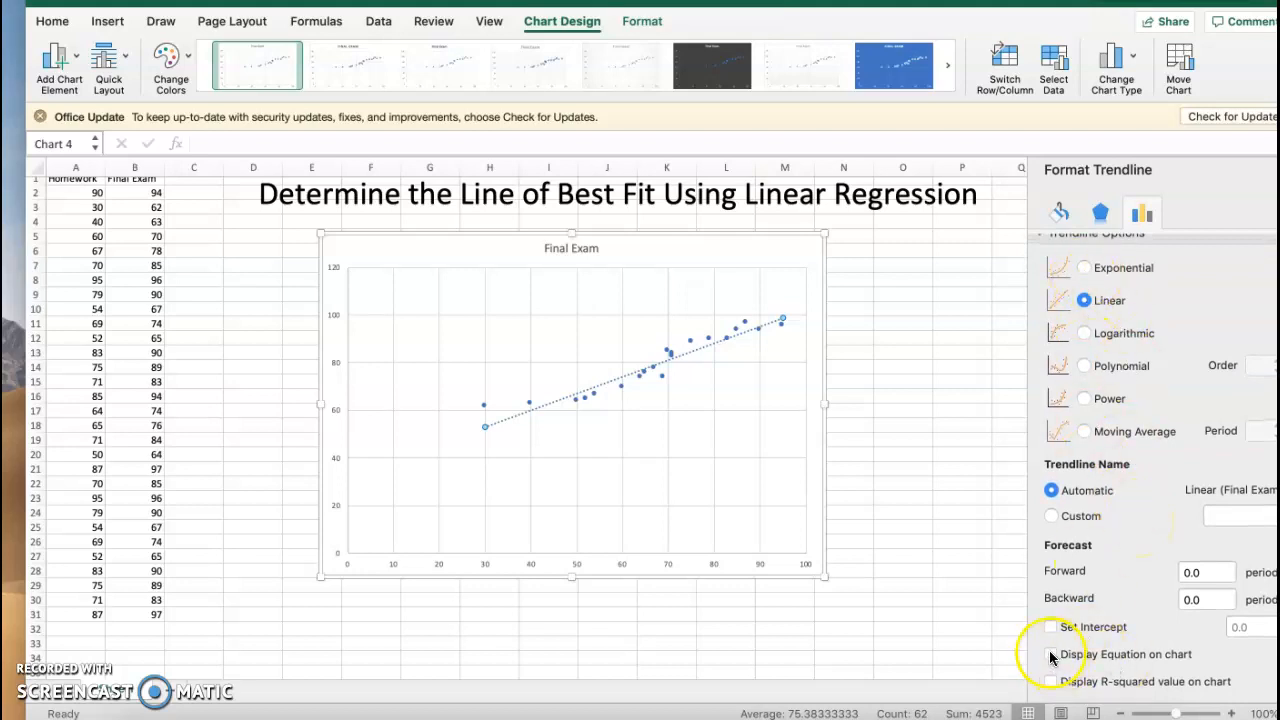
- Display the trendline equation y = 0.7043x + 31.92 on the chart and select cell O8
left_click(1051, 654)
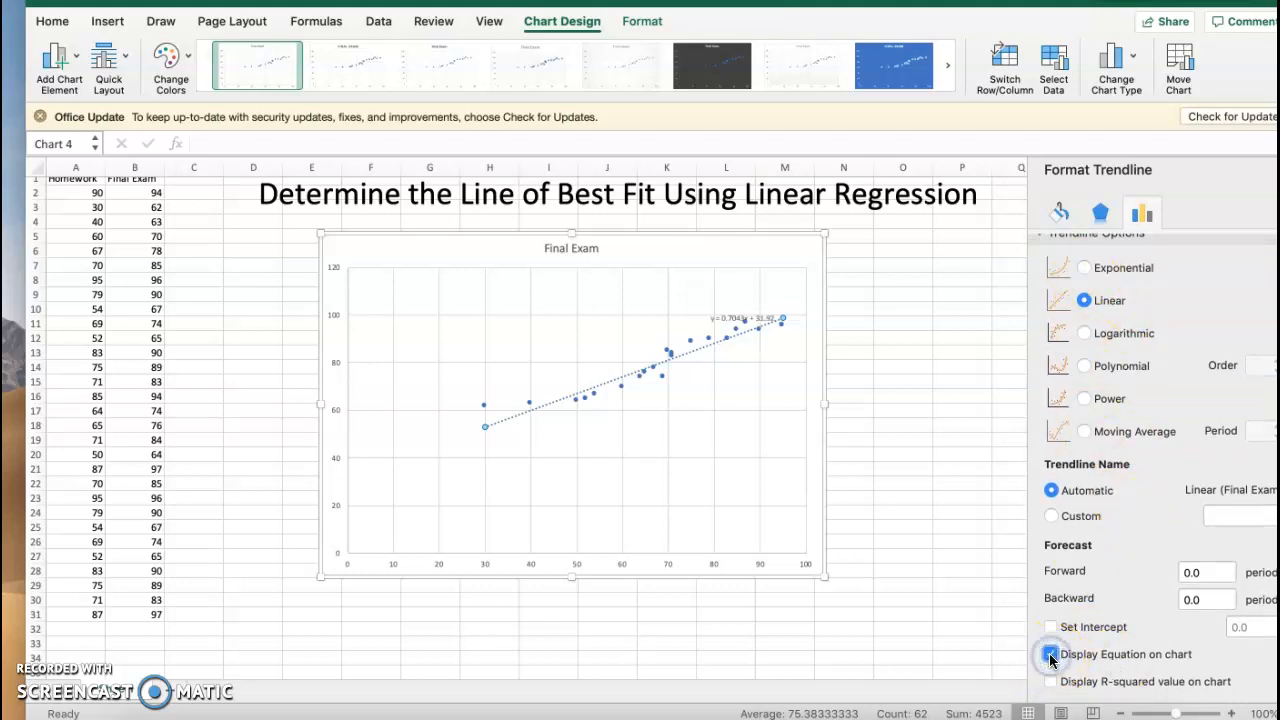
left_click(1051, 654)
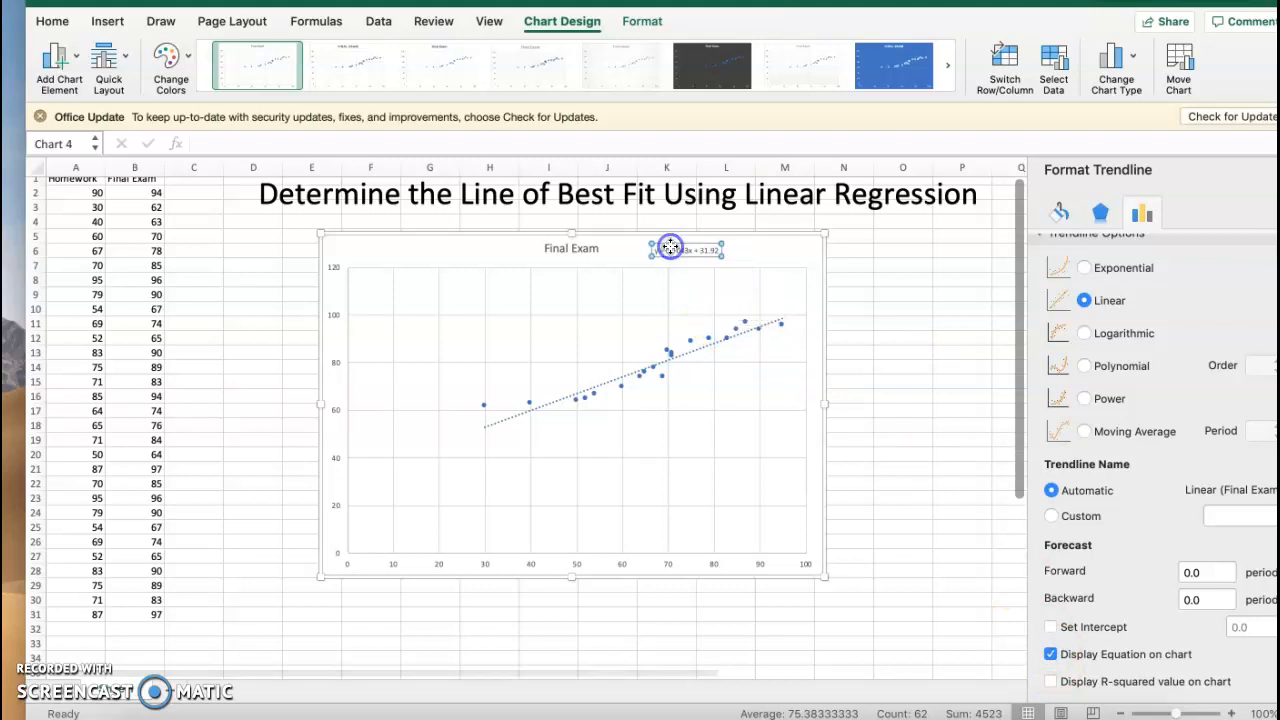
left_click(685, 249)
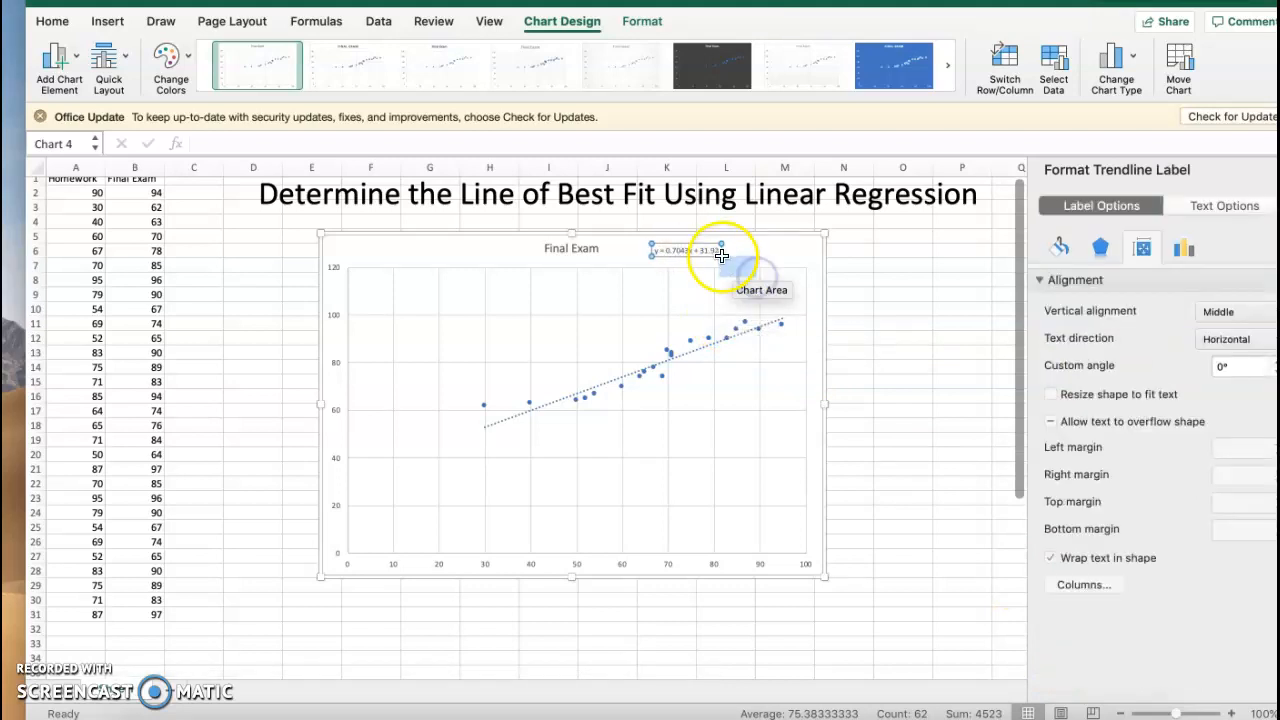
mouse_move(735, 270)
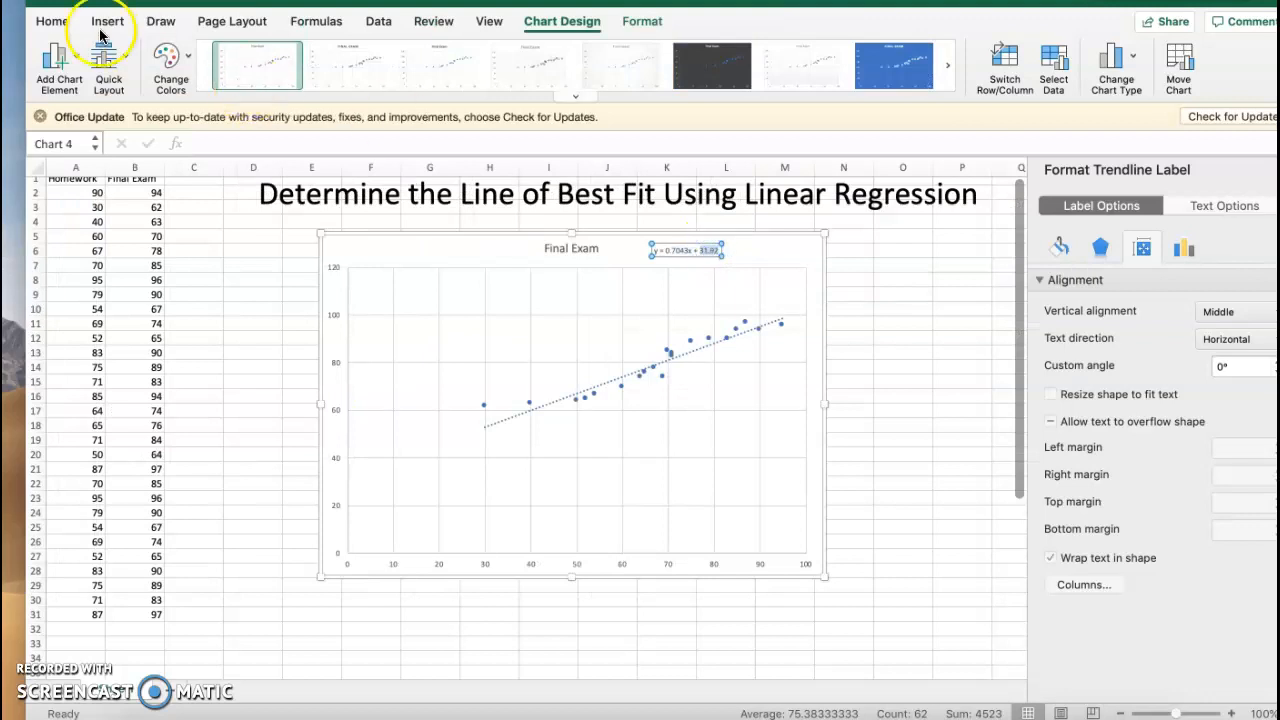
left_click(107, 20)
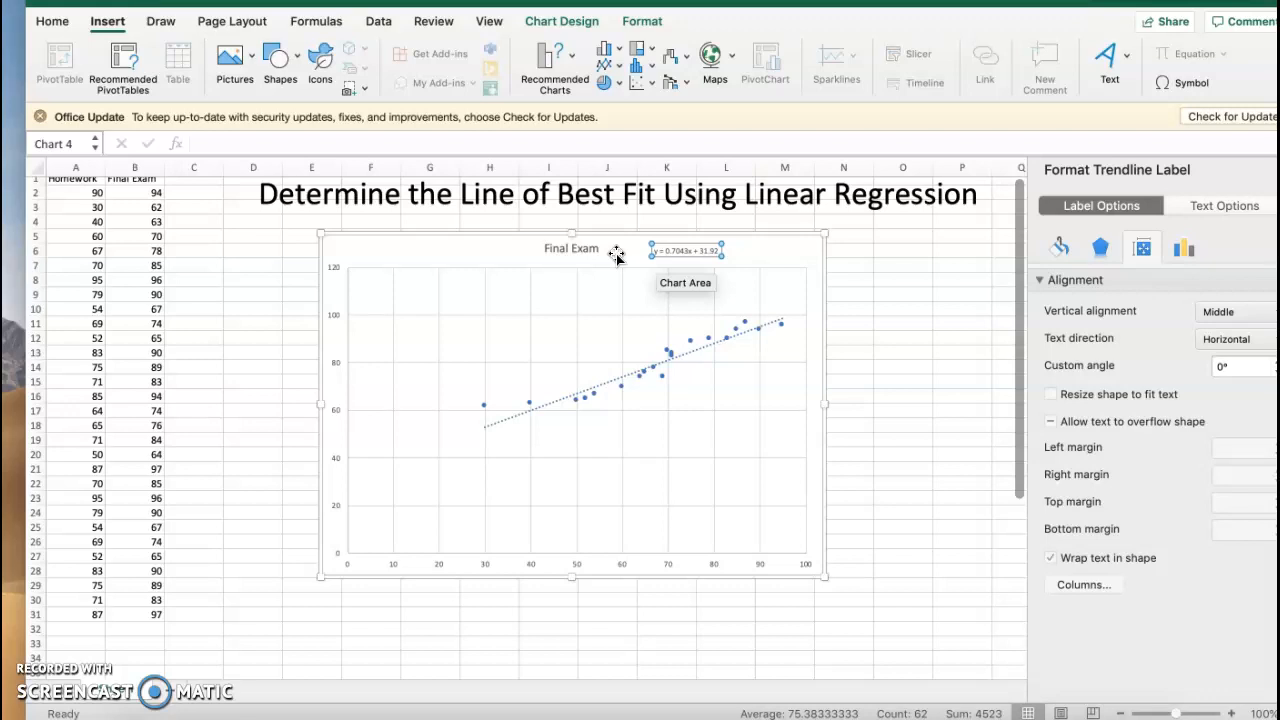
left_click(903, 280)
type("=")
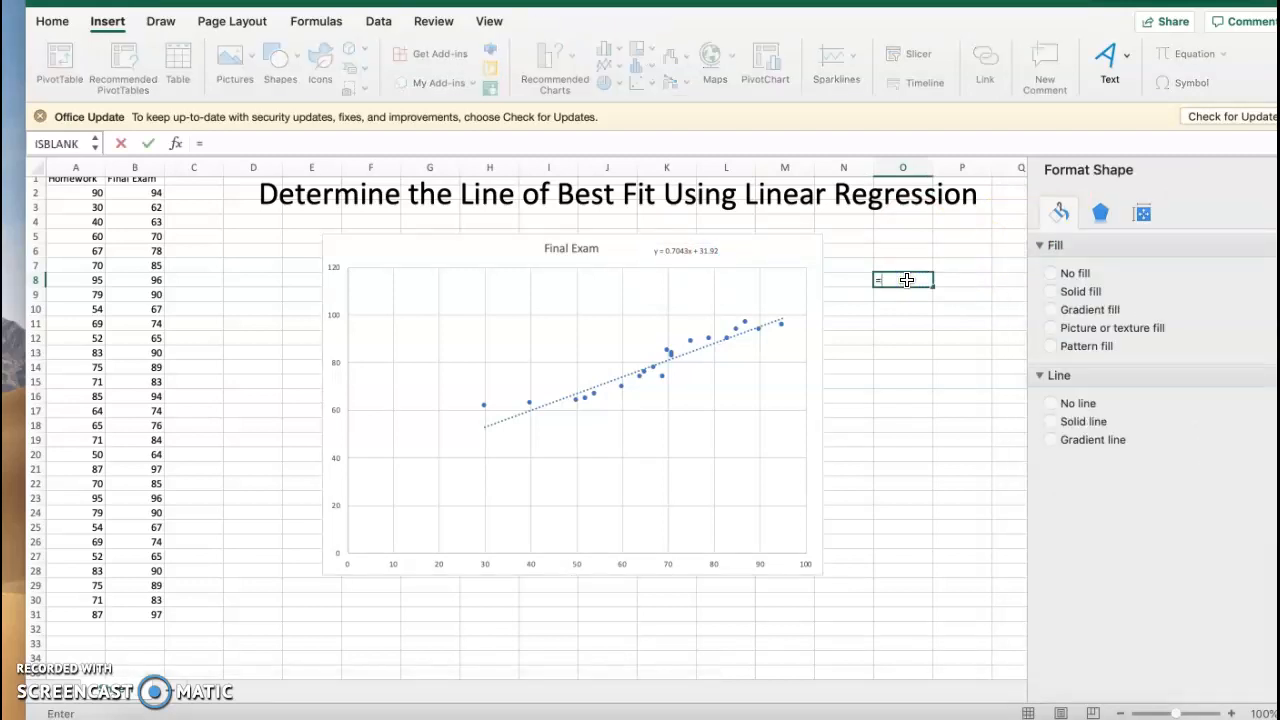
- Enter =0.7043*80+31.92 in O8 to get the predicted score 88.264
type("0.7")
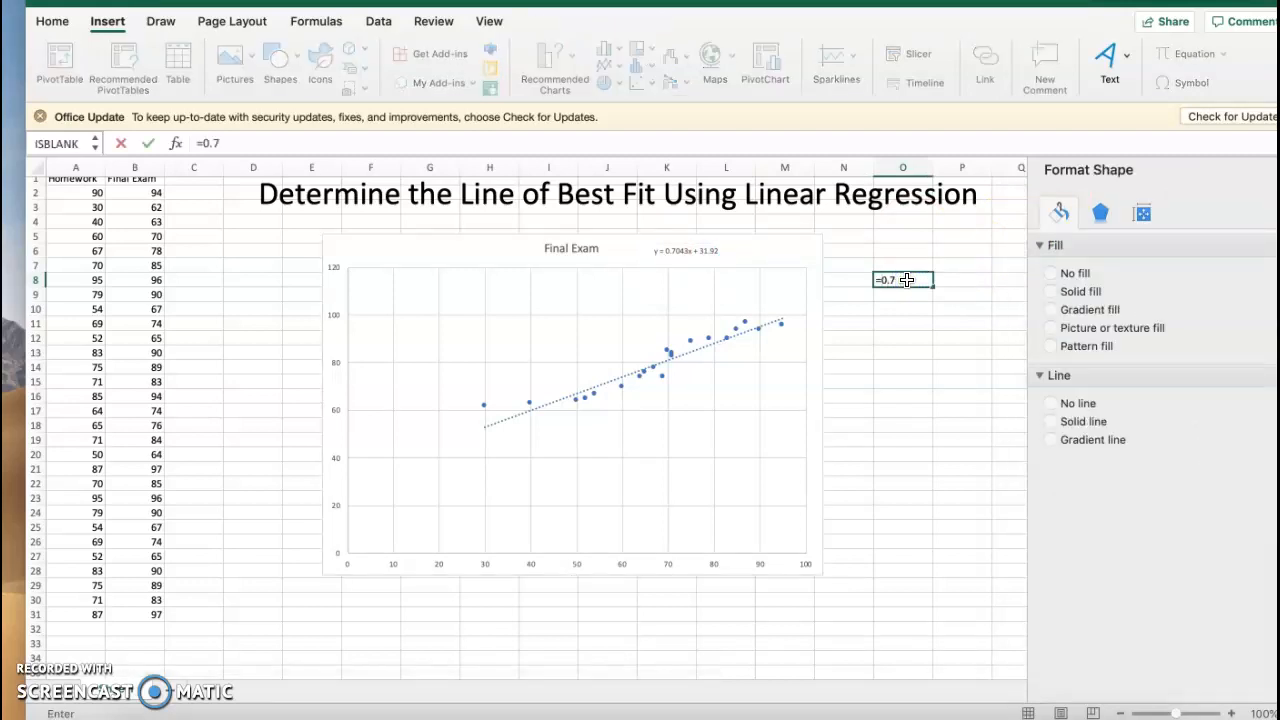
type("043*")
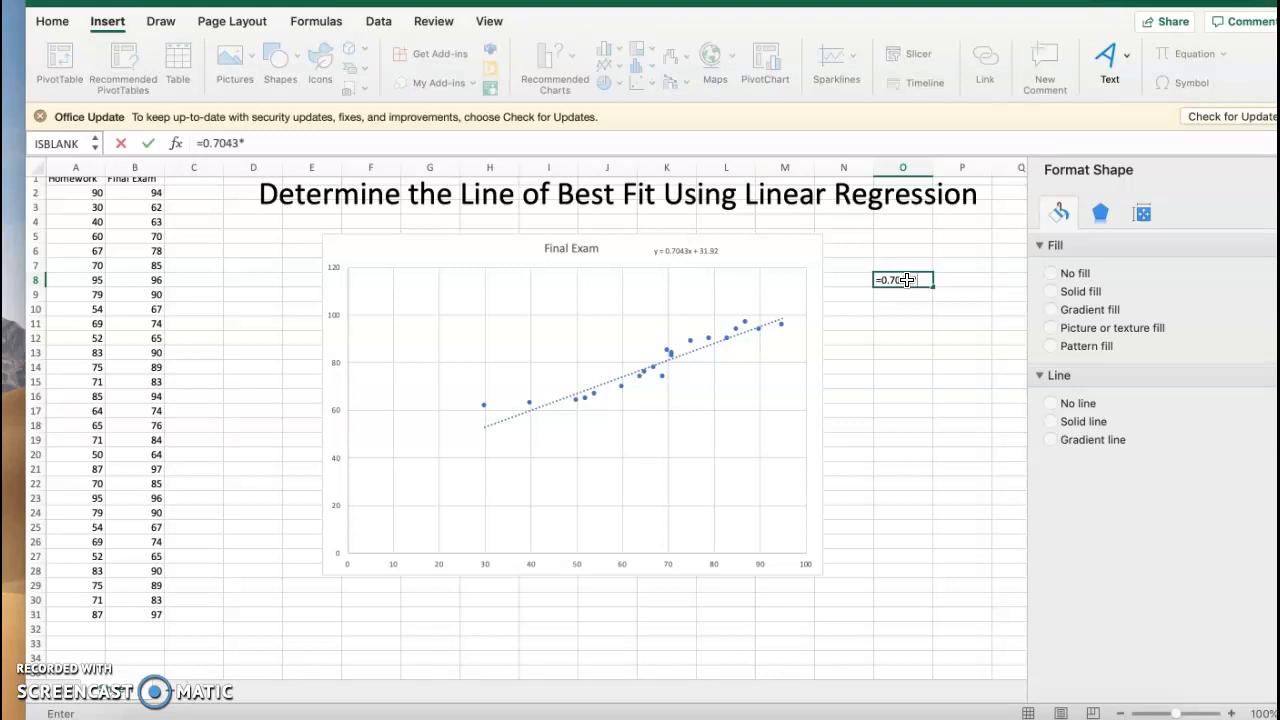
type("80+")
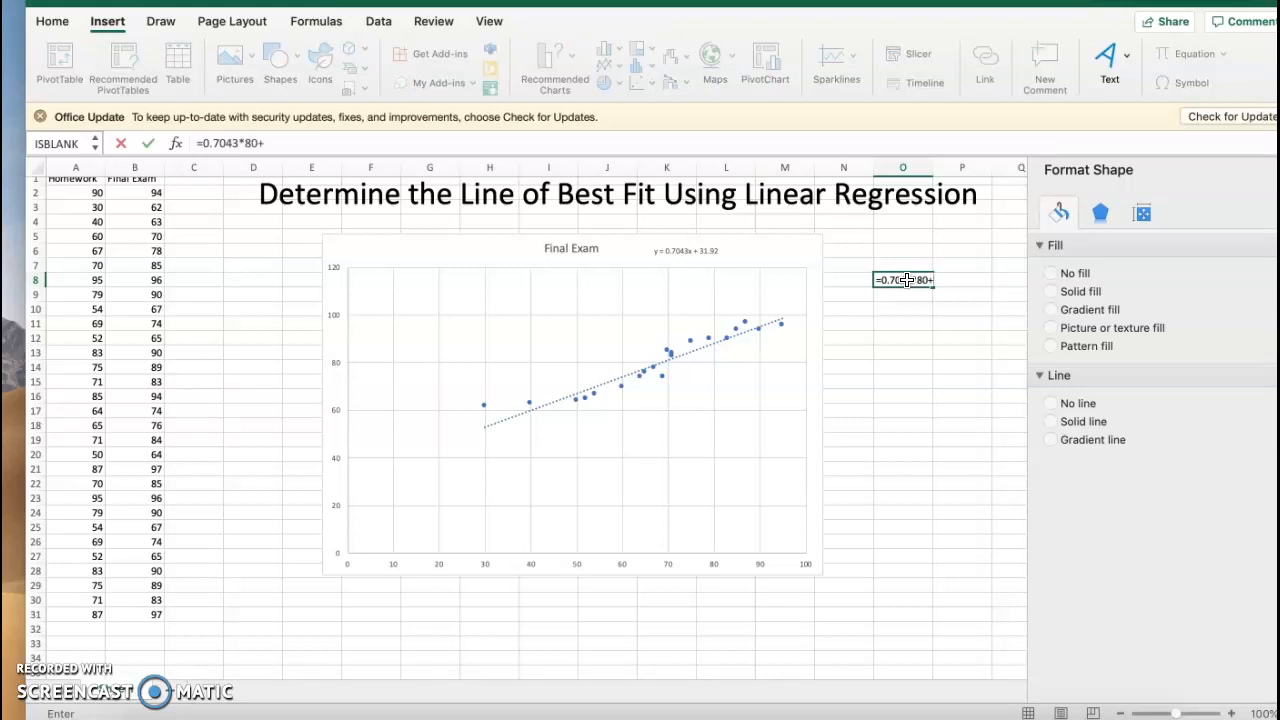
key("Return")
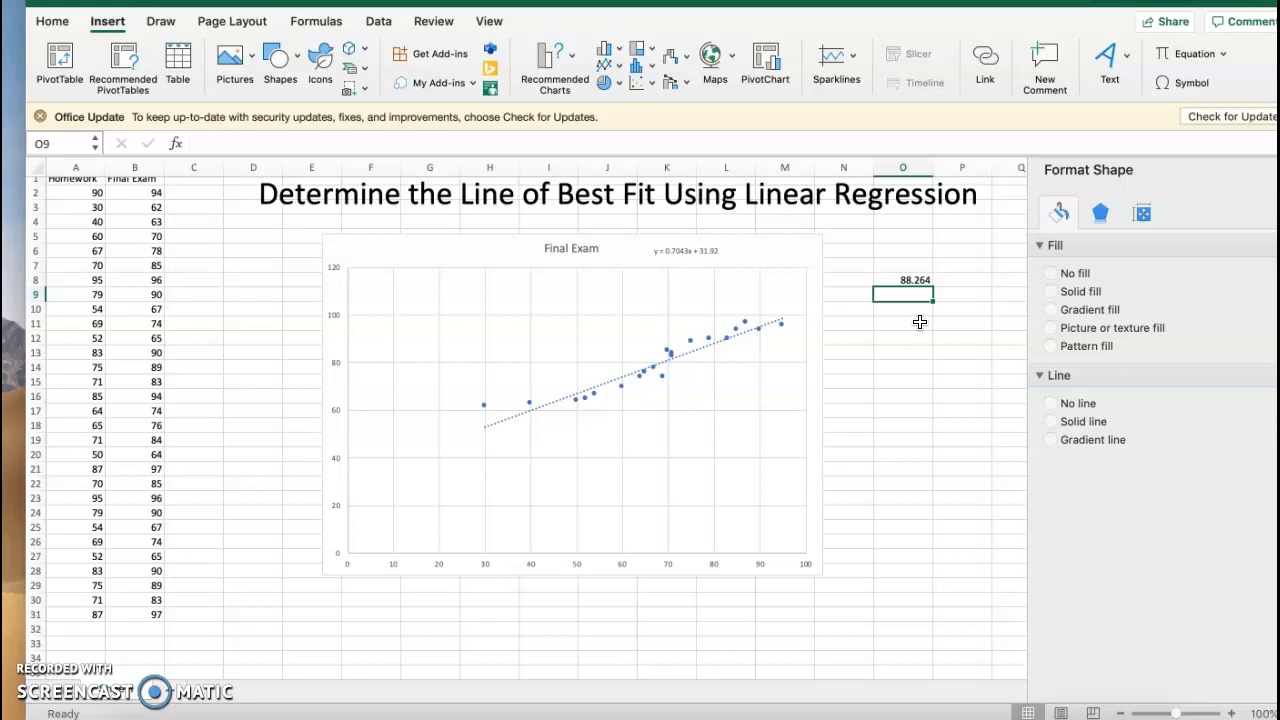
mouse_move(709, 562)
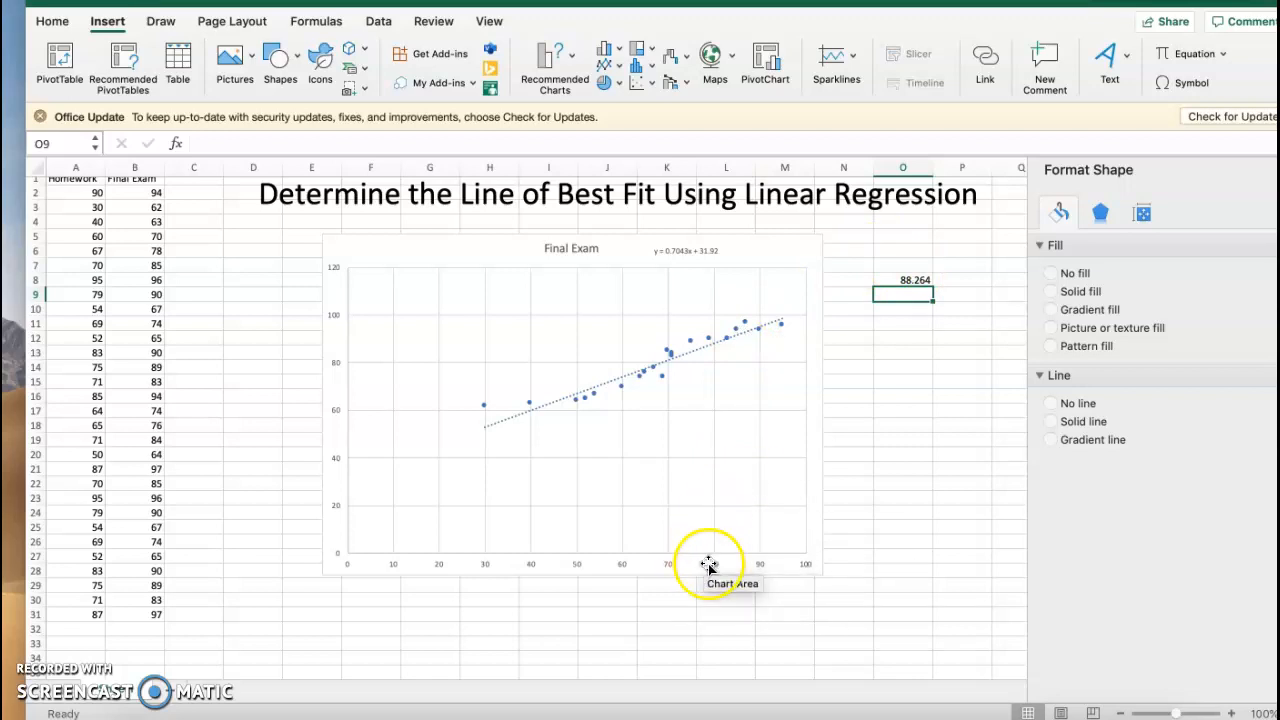
mouse_move(715, 350)
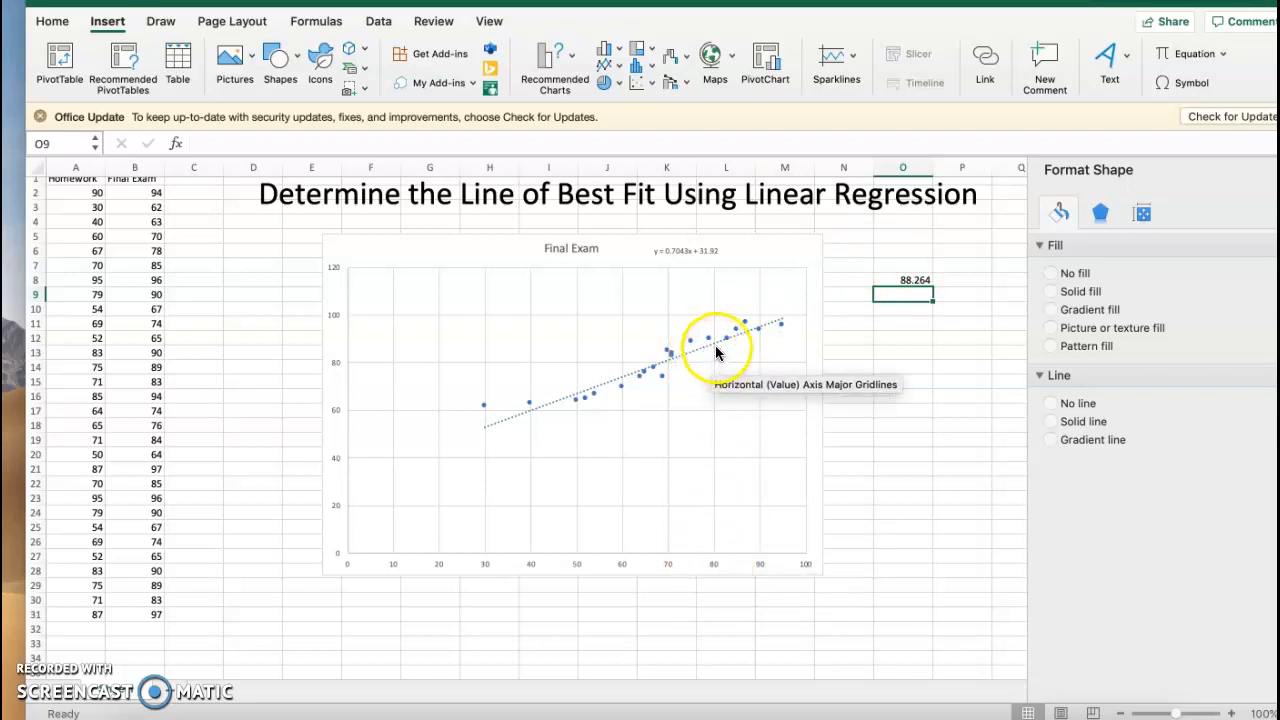
mouse_move(715, 349)
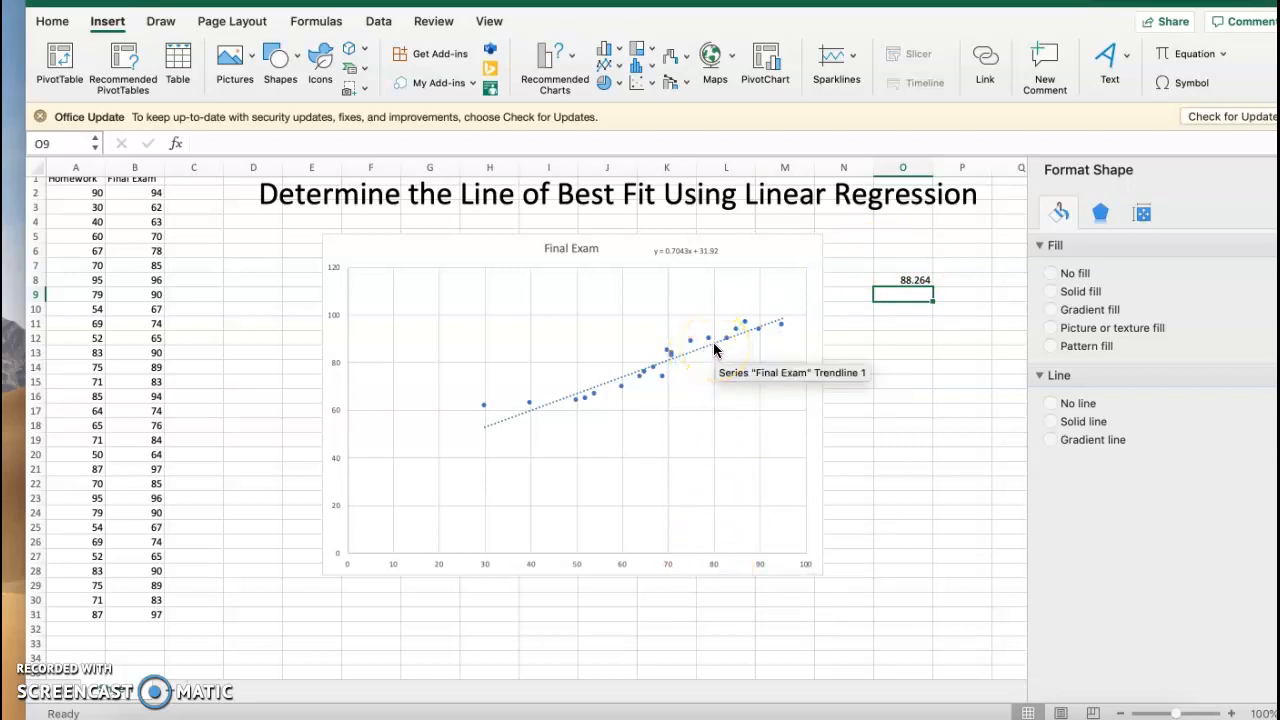
mouse_move(715, 360)
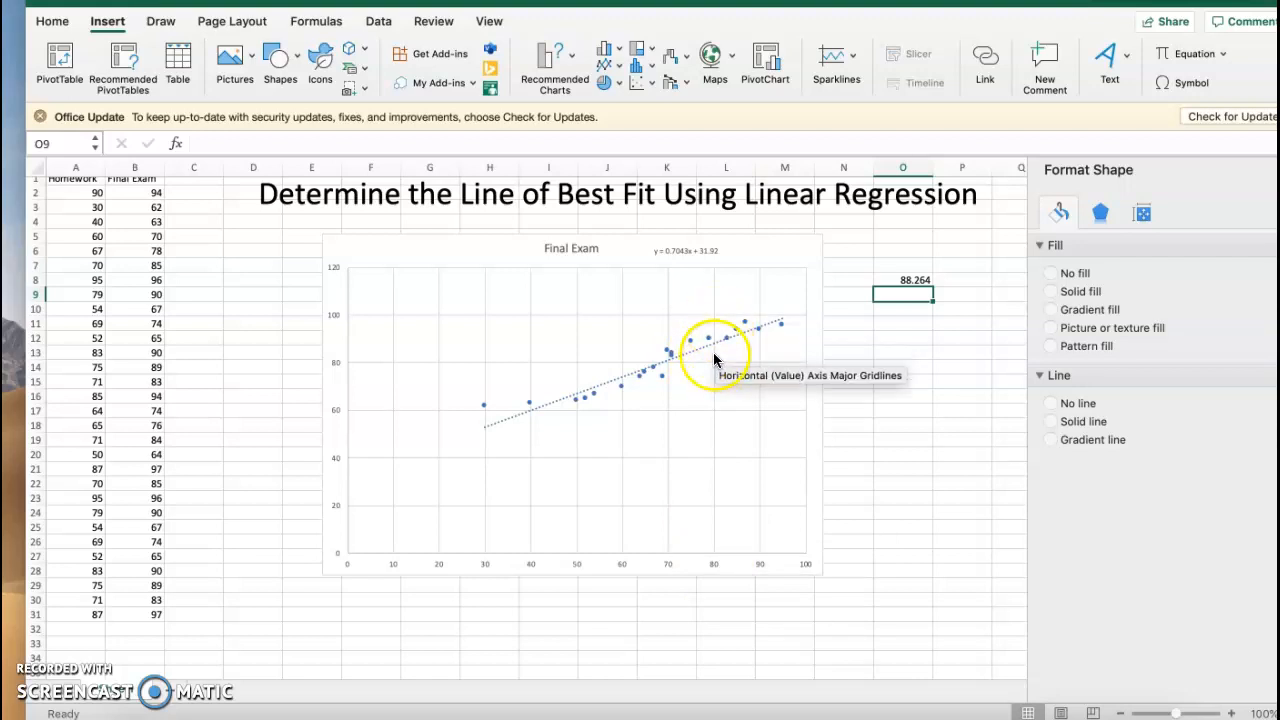
- Select the chart gridlines and switch to the Draw pen and highlighter tools
left_click(713, 350)
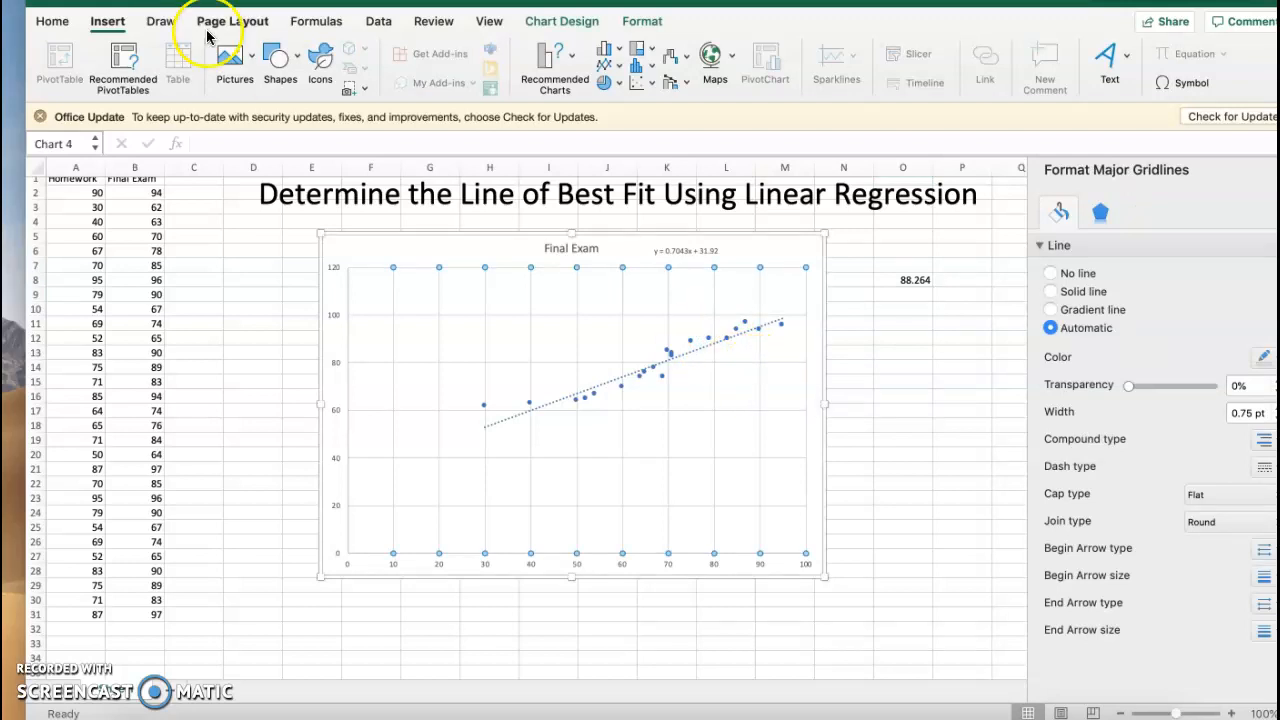
left_click(163, 20)
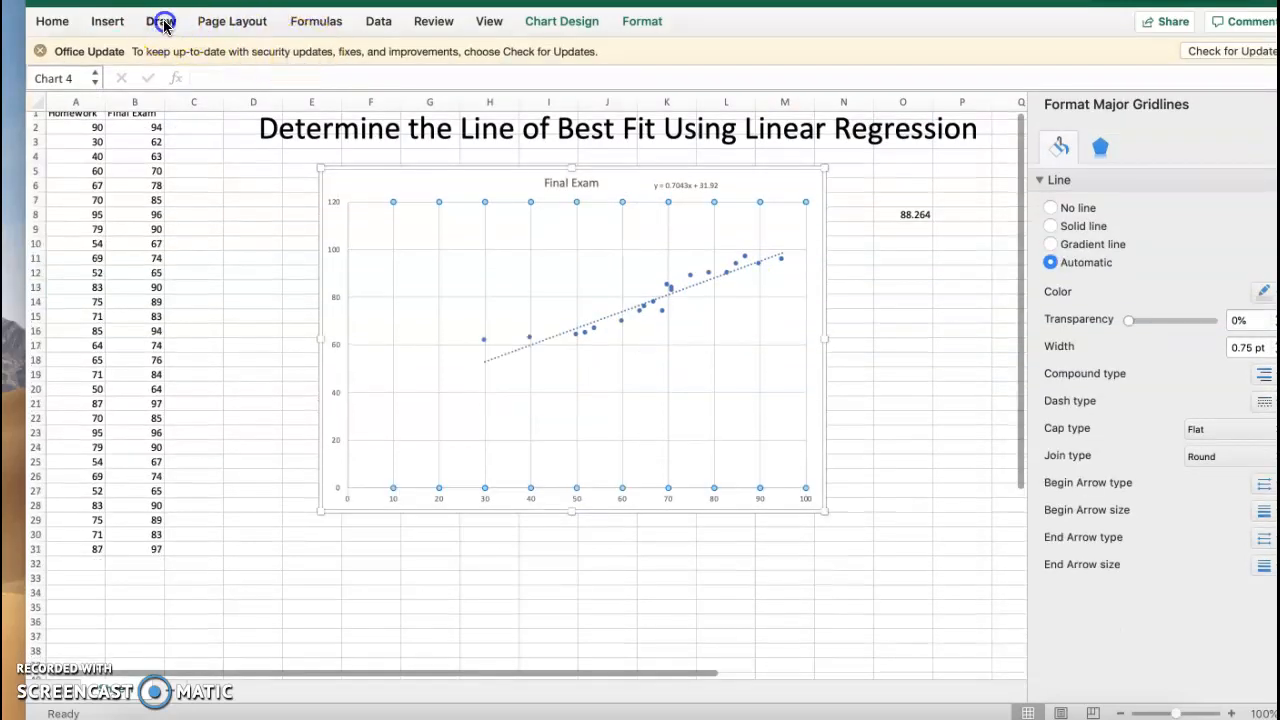
left_click(160, 21)
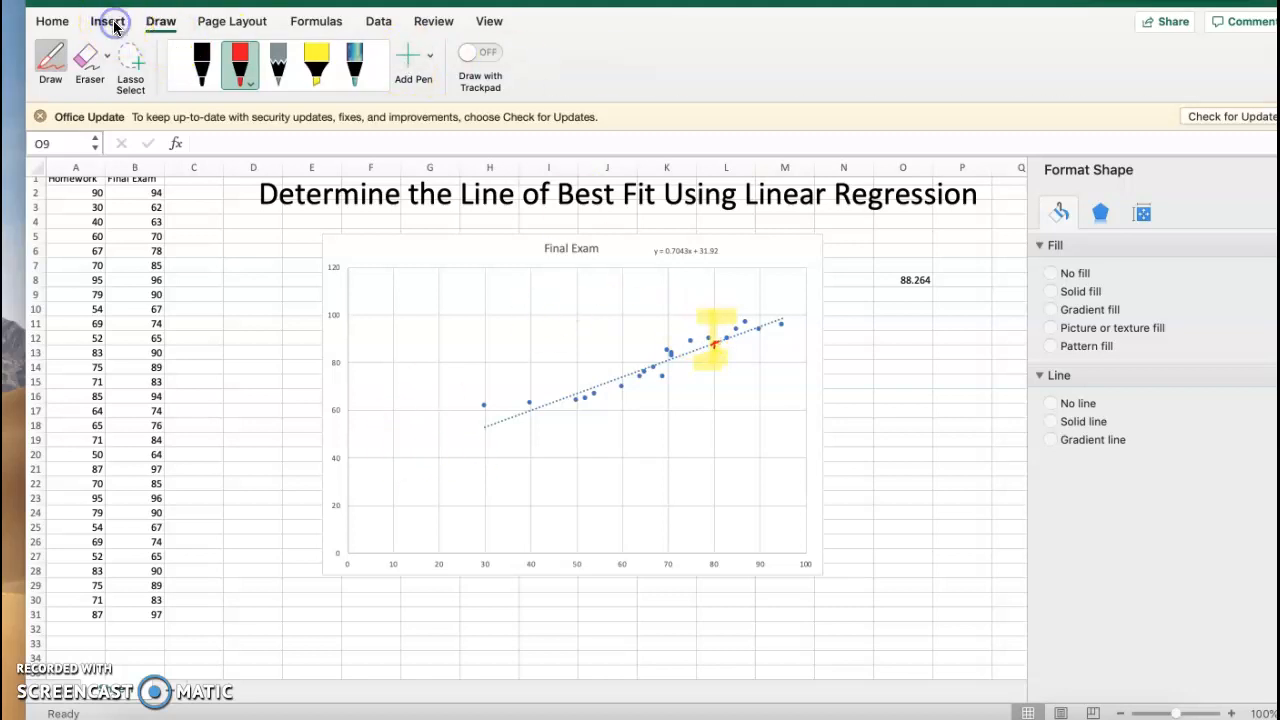
- Turn off drawing and open the data series' right-click menu on a data point
left_click(637, 88)
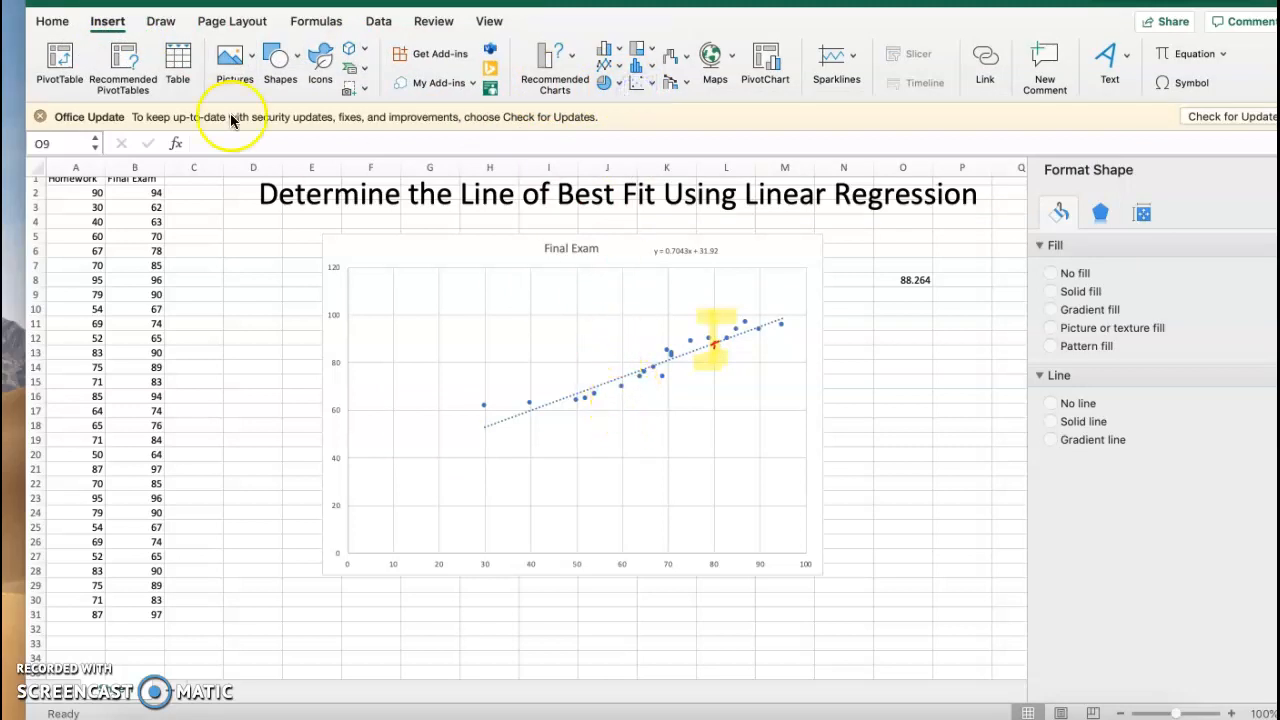
left_click(160, 20)
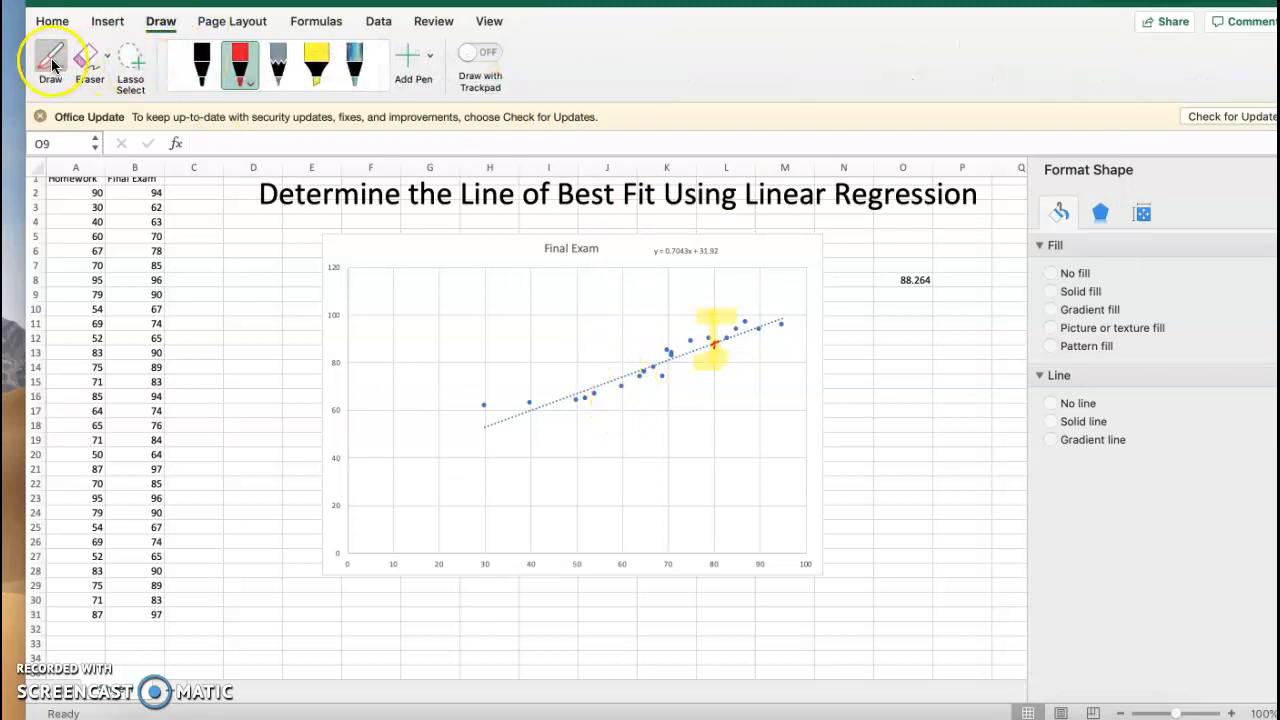
left_click(583, 401)
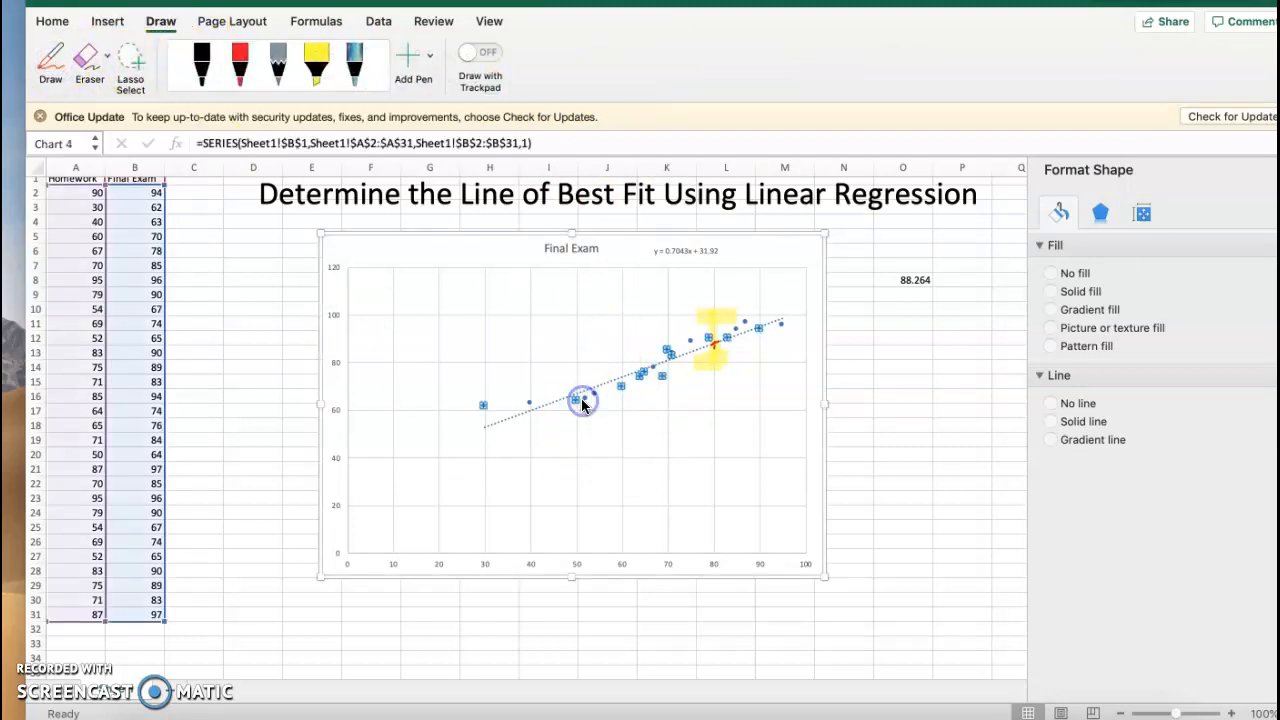
right_click(578, 403)
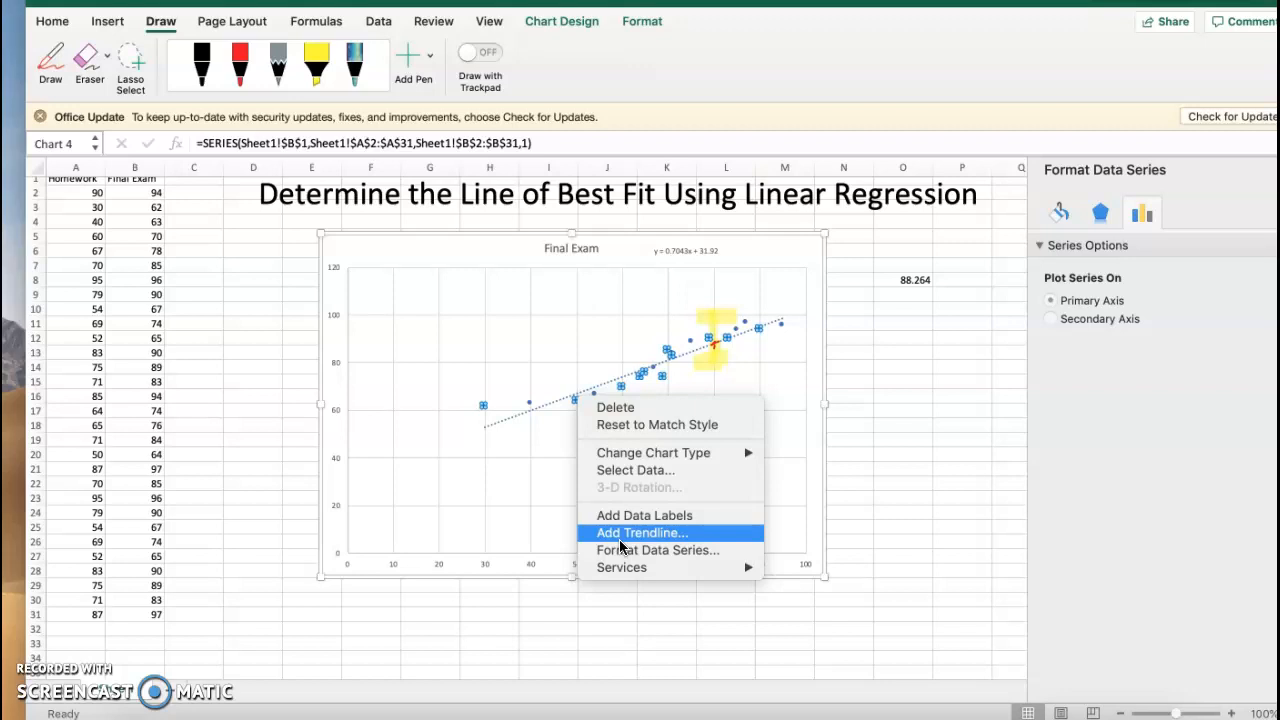
mouse_move(645, 515)
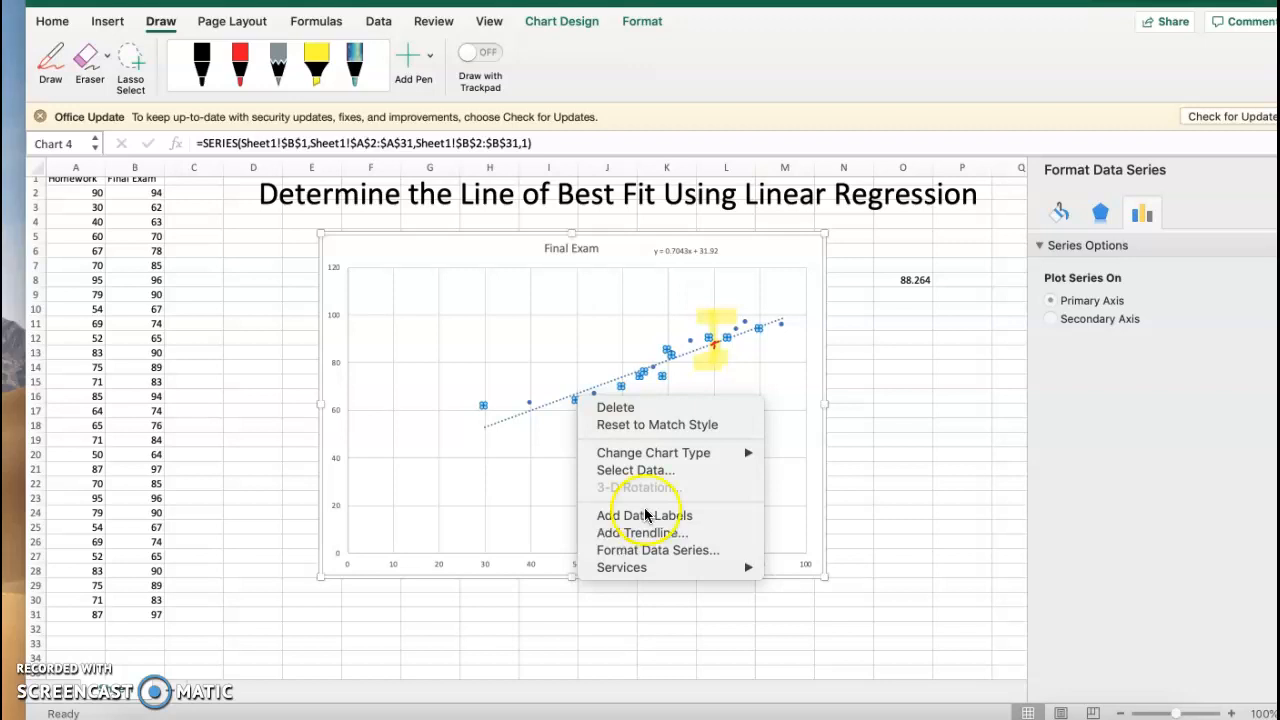
mouse_move(708, 263)
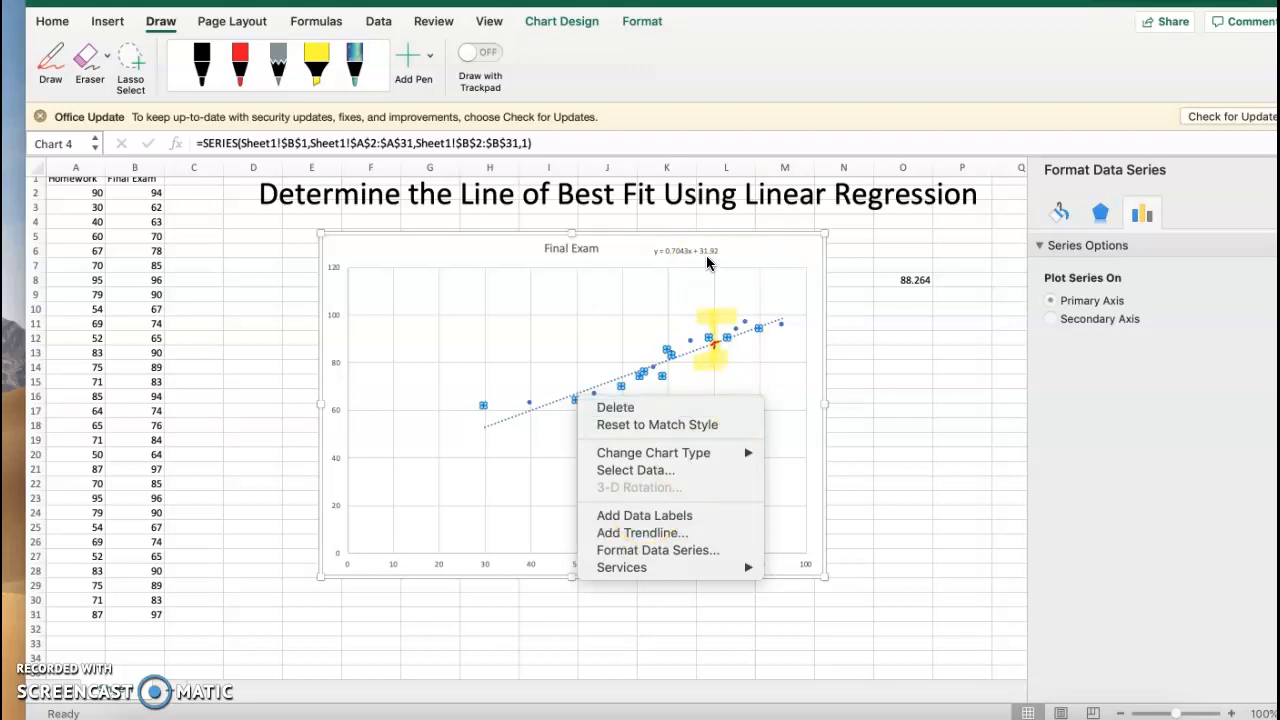